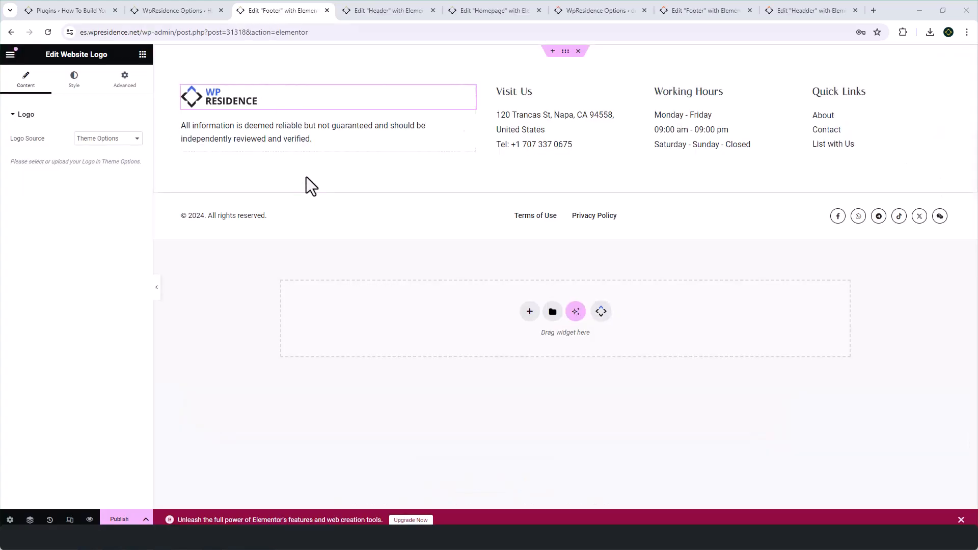
Switch browser tabs to reach WpResidence Options' Add / Edit Headers and Footers page
left_click(387, 10)
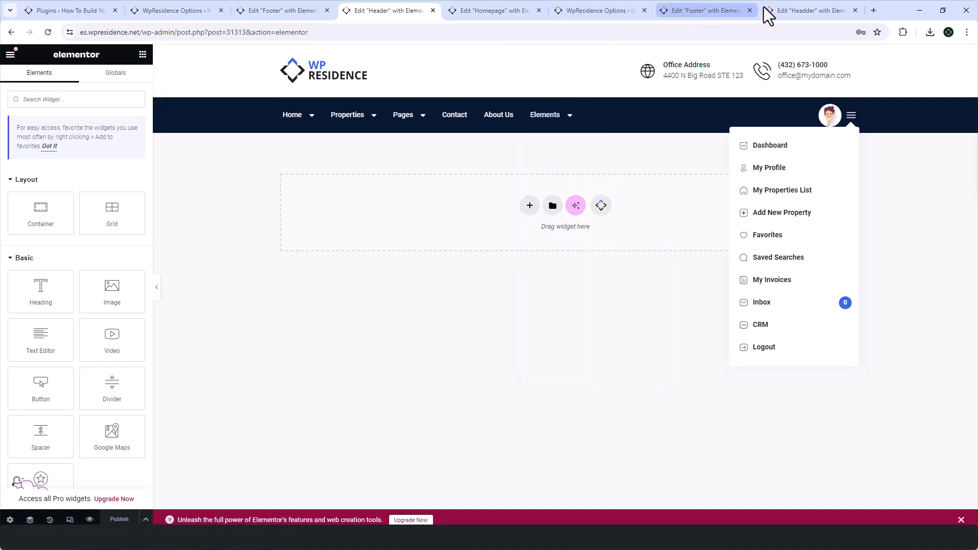
left_click(596, 10)
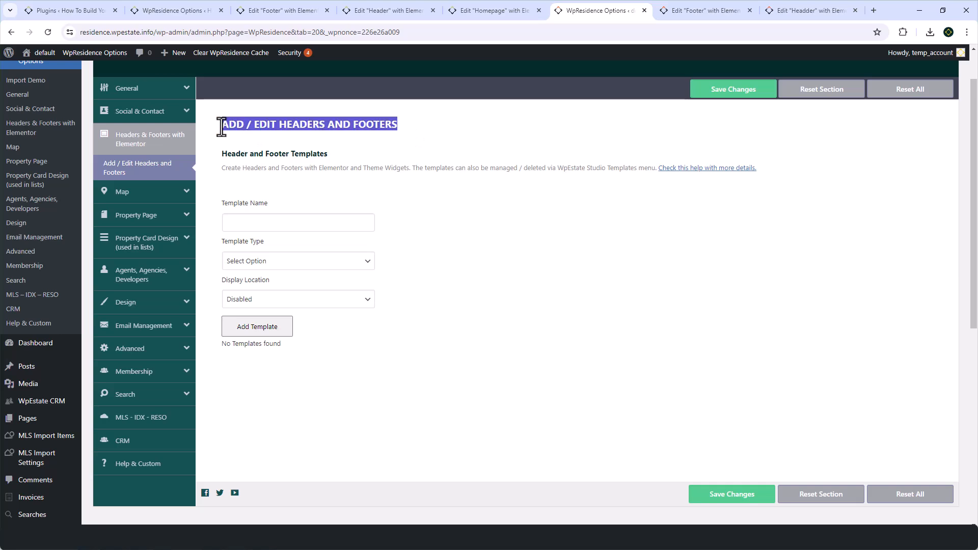
left_click(69, 10)
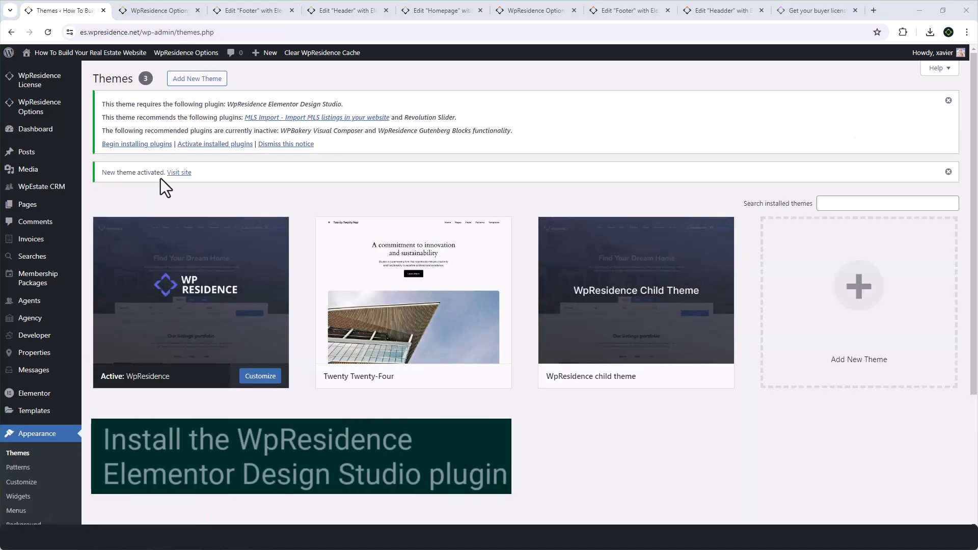
Install and activate the WpResidence Elementor Design Studio plugin from the required plugins list
left_click(190, 289)
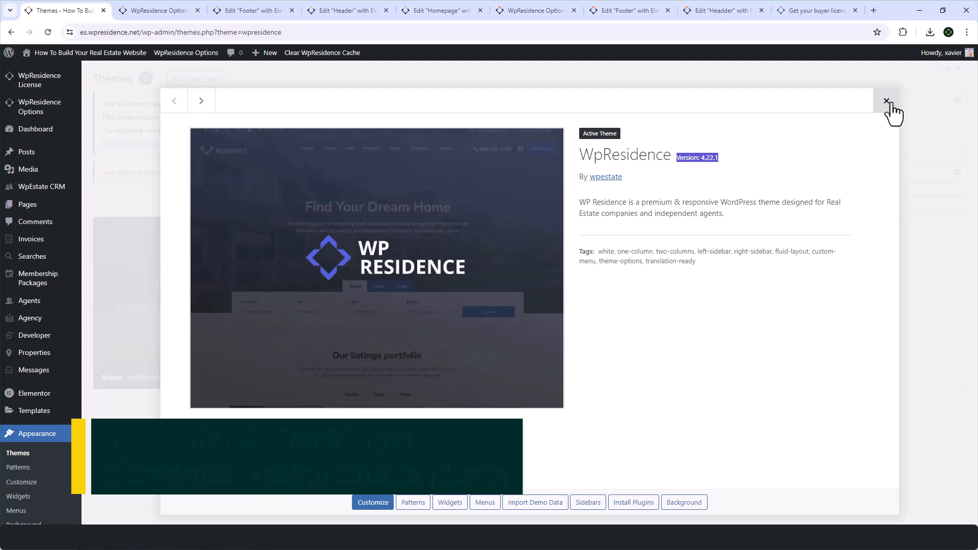
left_click(885, 100)
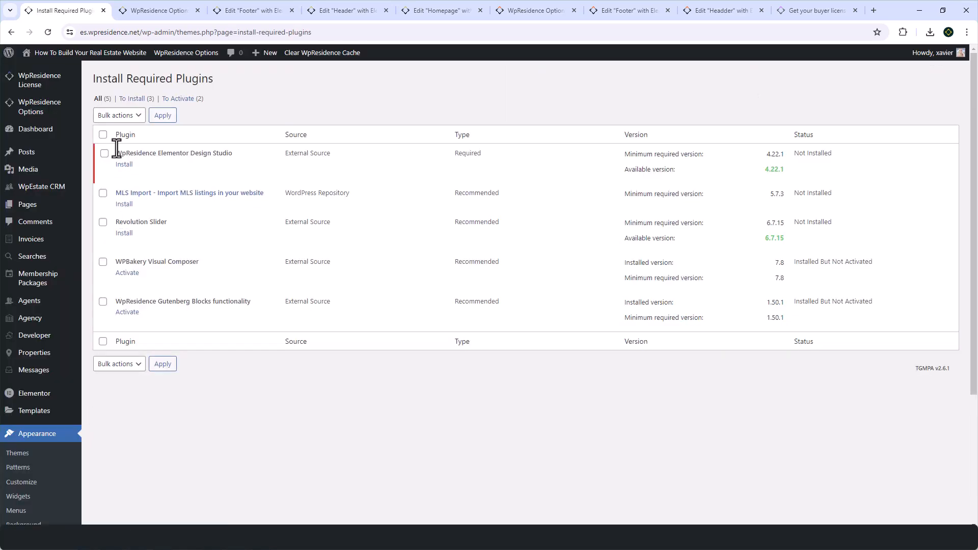
left_click(124, 164)
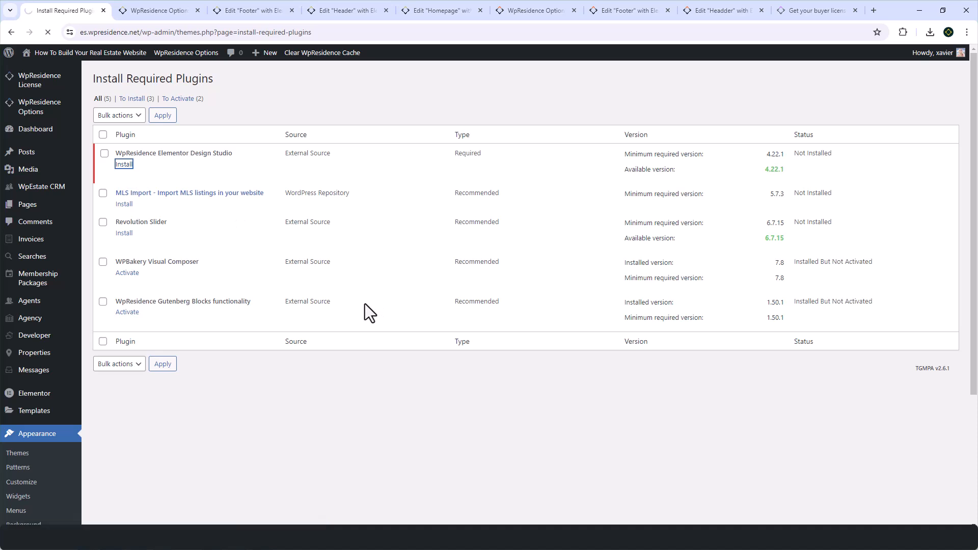
left_click(124, 163)
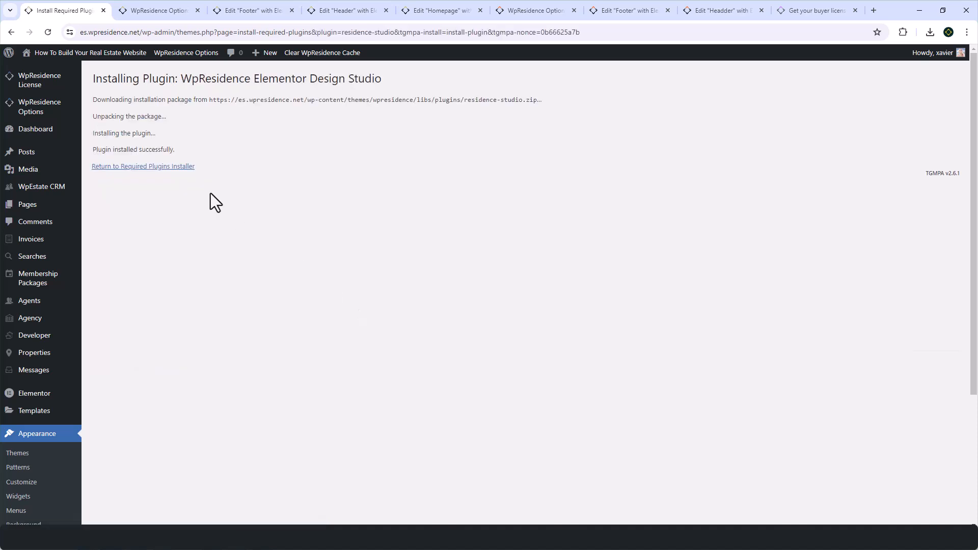
left_click(142, 166)
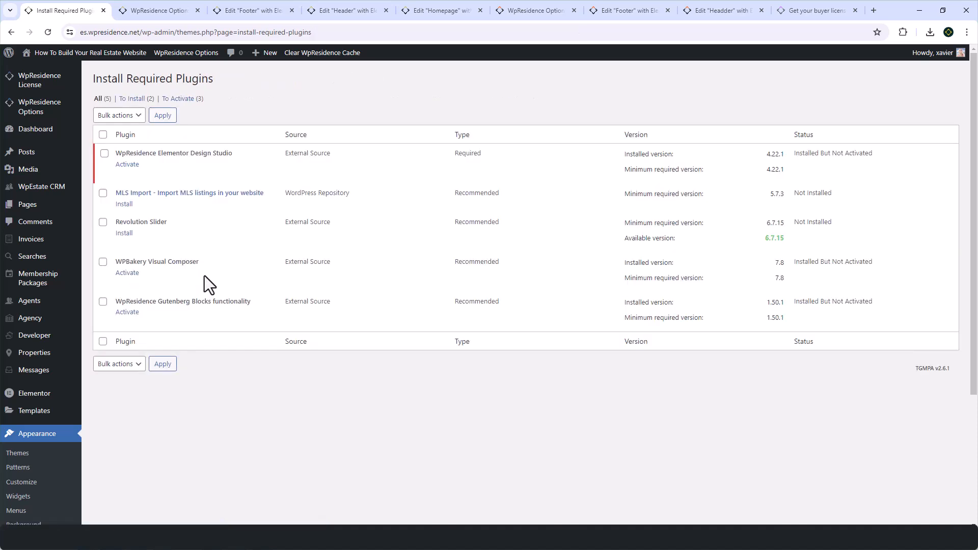
left_click(128, 164)
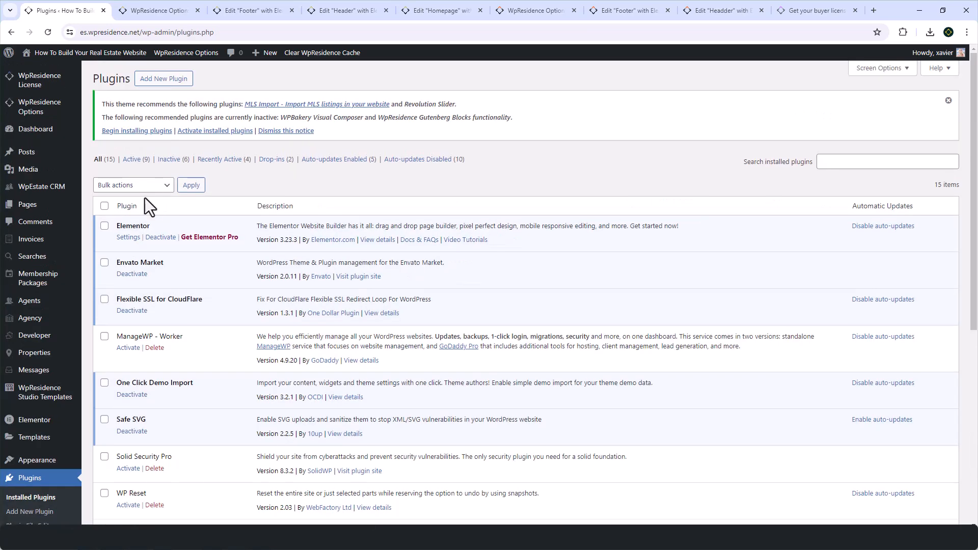
Filter Plugins to Active to confirm it, then return to WpResidence theme options
left_click(132, 159)
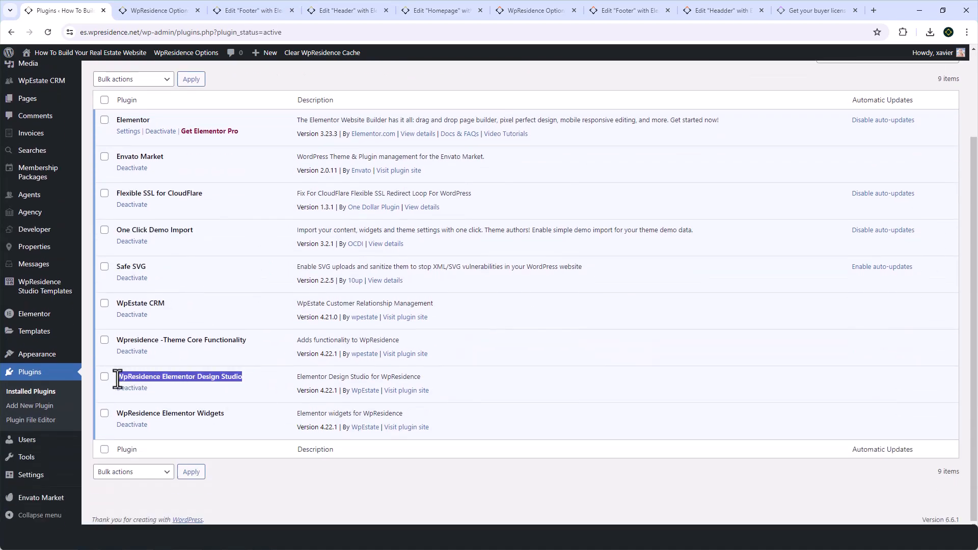
mouse_move(40, 286)
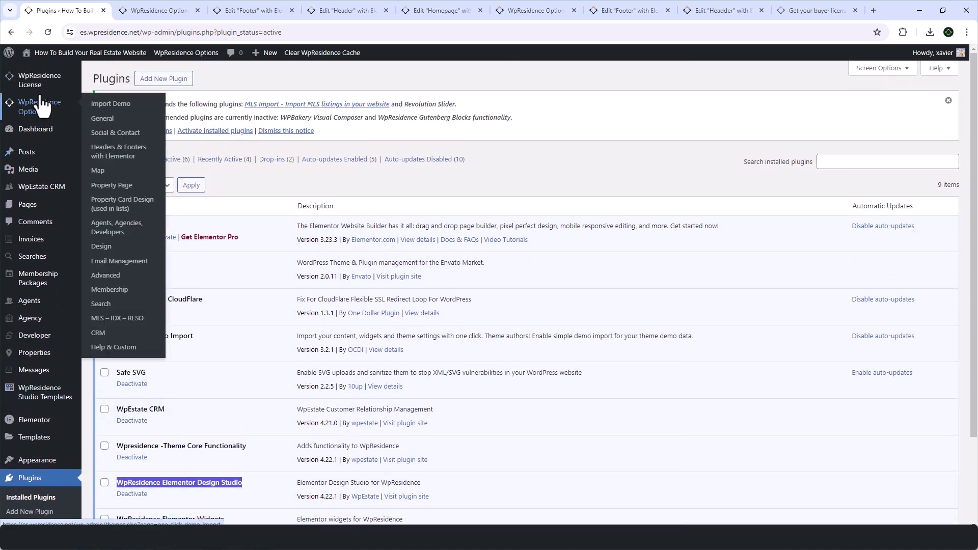
left_click(534, 10)
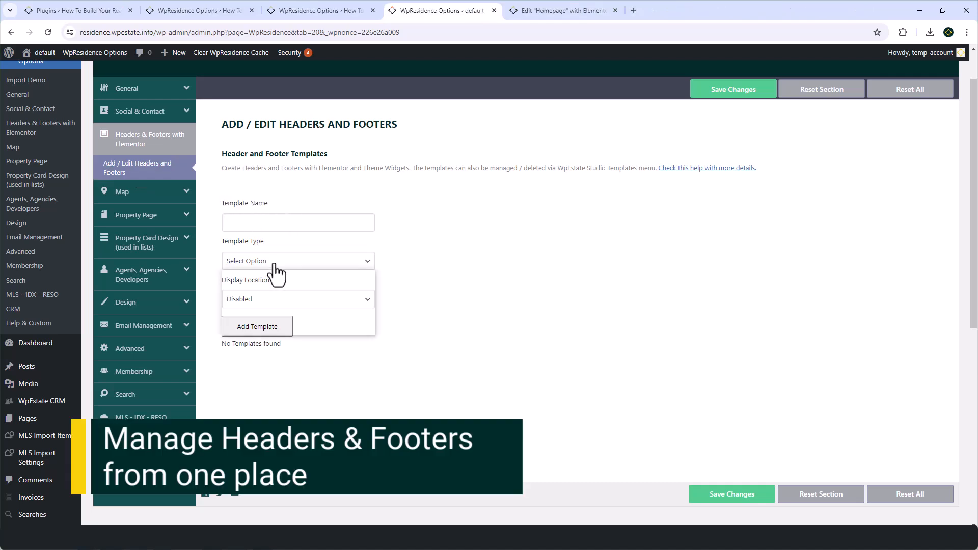
Add a template named Header of type Header with display location left disabled
left_click(297, 261)
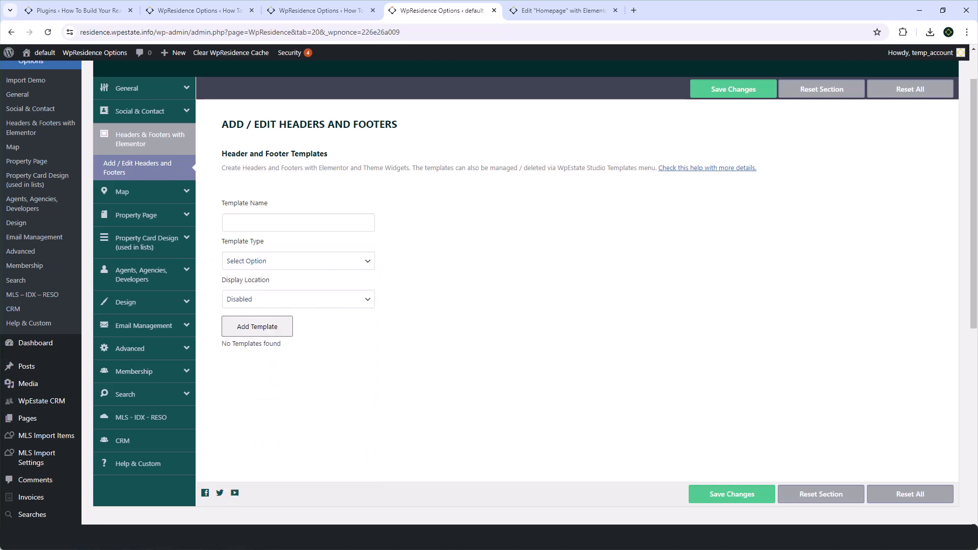
type("Header")
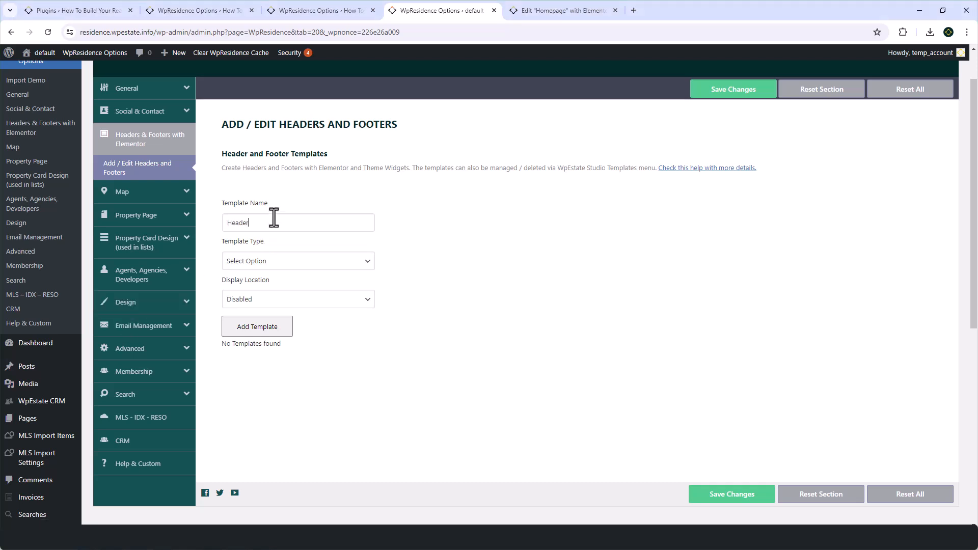
left_click(297, 261)
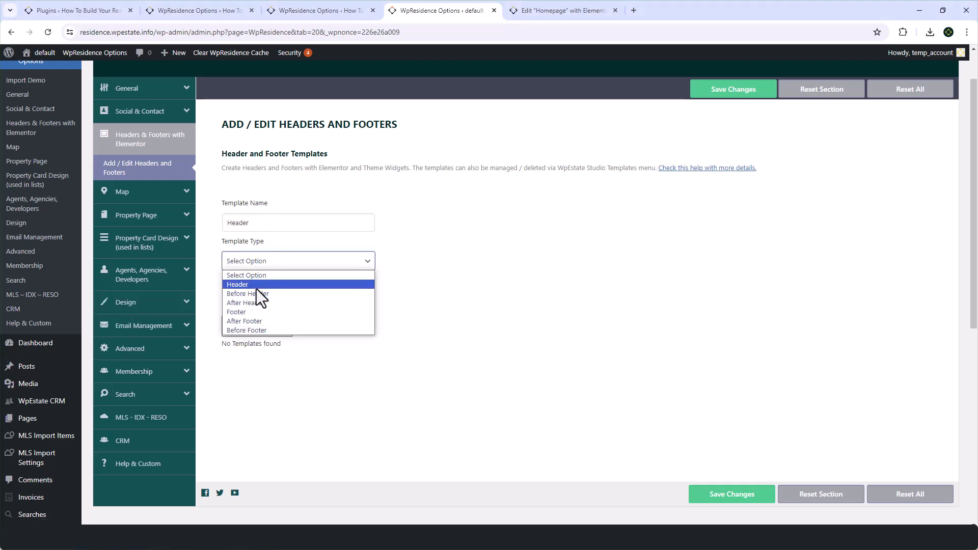
left_click(237, 284)
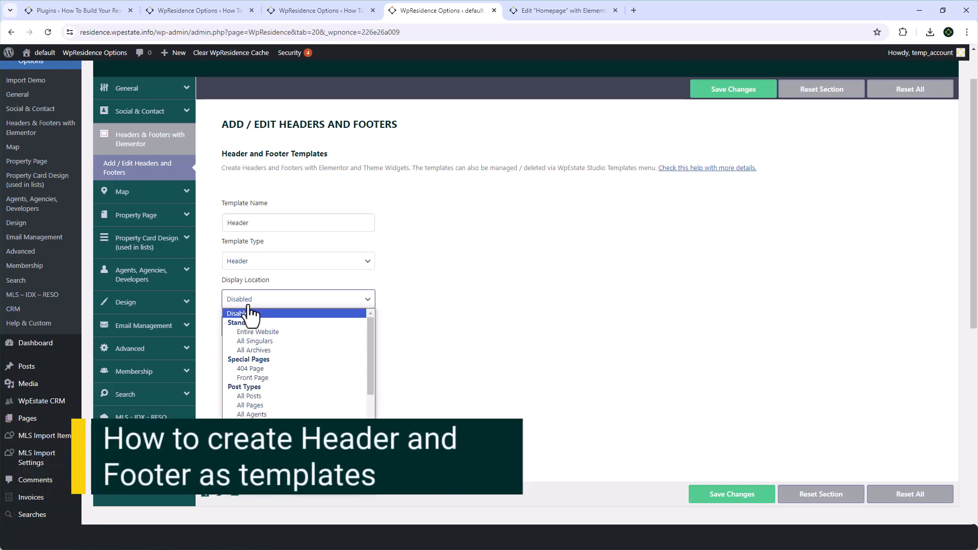
left_click(240, 313)
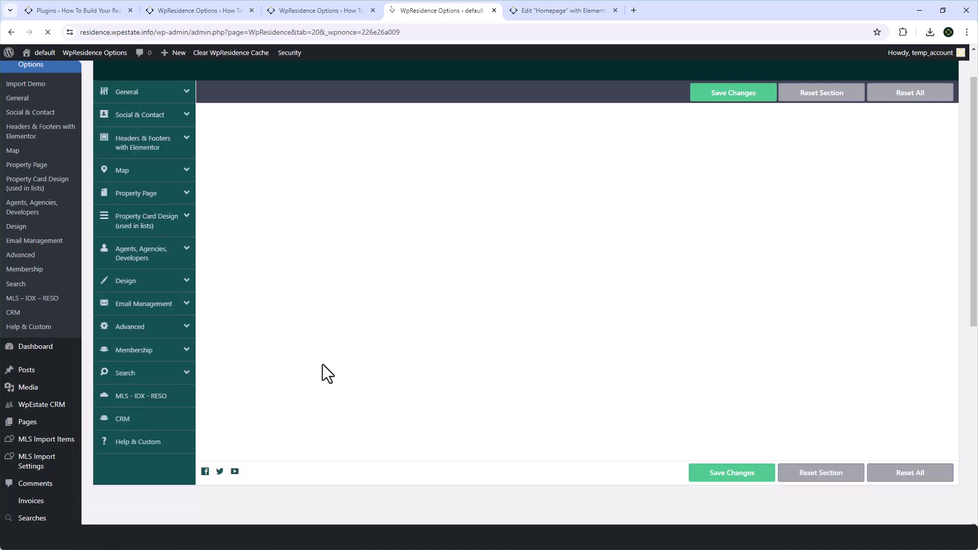
Add a template named Footer of type Footer and start editing it in Elementor
left_click(143, 142)
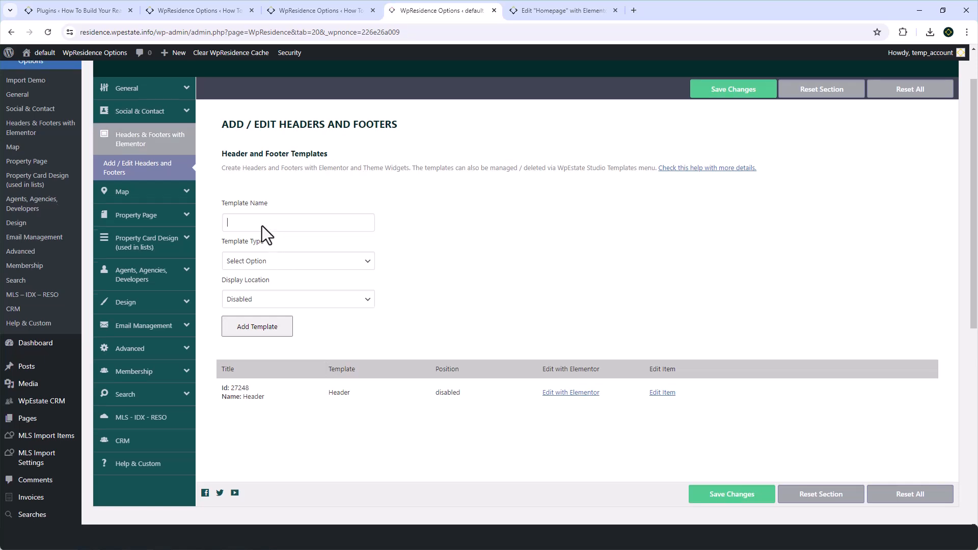
type("Footer")
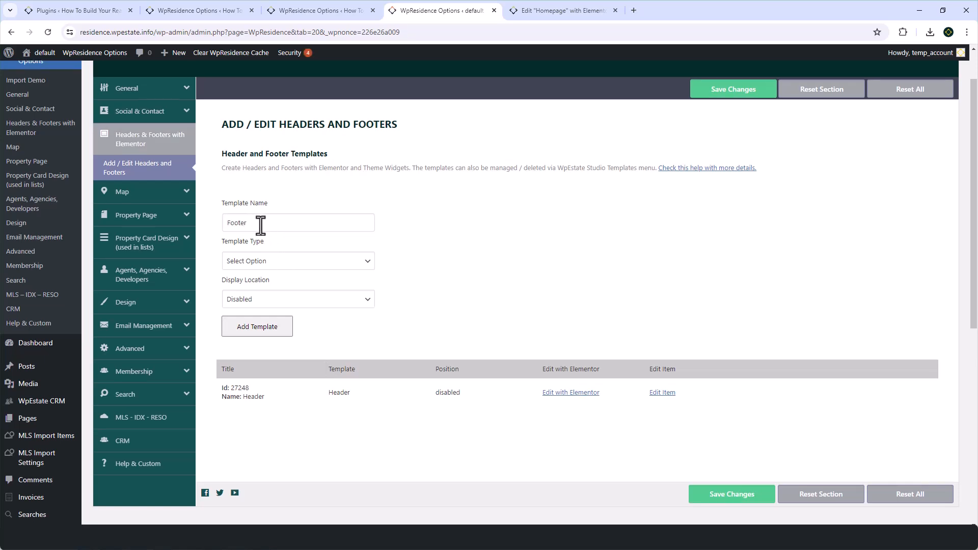
left_click(298, 261)
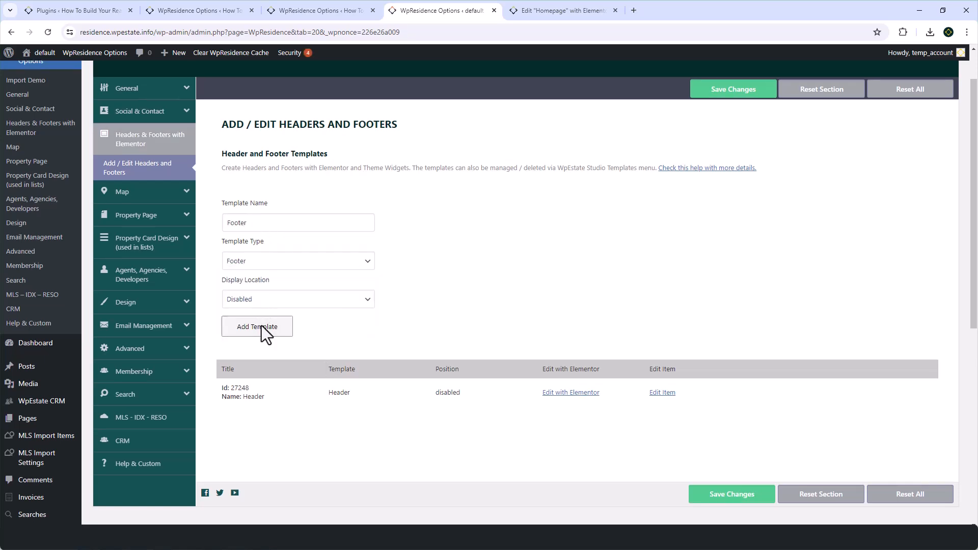
left_click(257, 326)
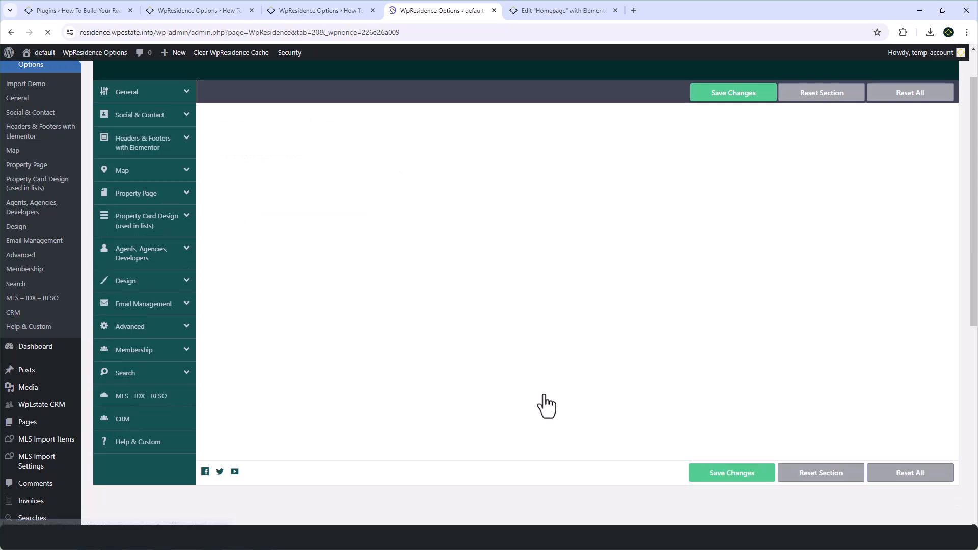
left_click(143, 143)
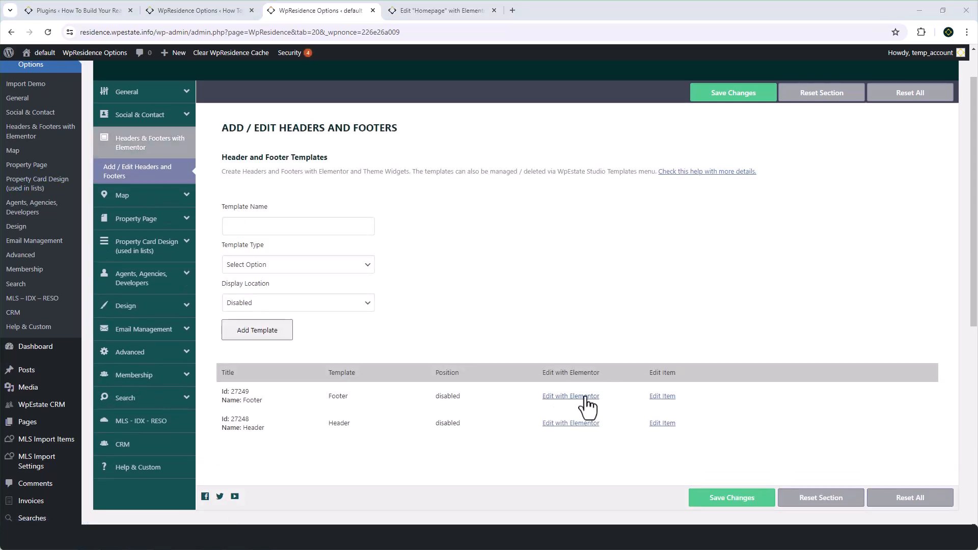
left_click(570, 395)
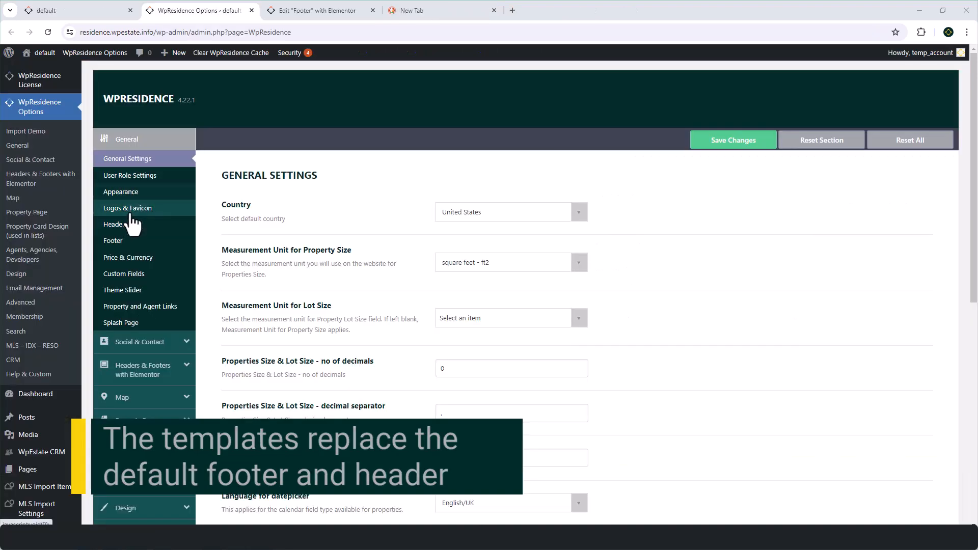
Review General > Header settings, confirming Show user login menu in header is Yes
left_click(114, 224)
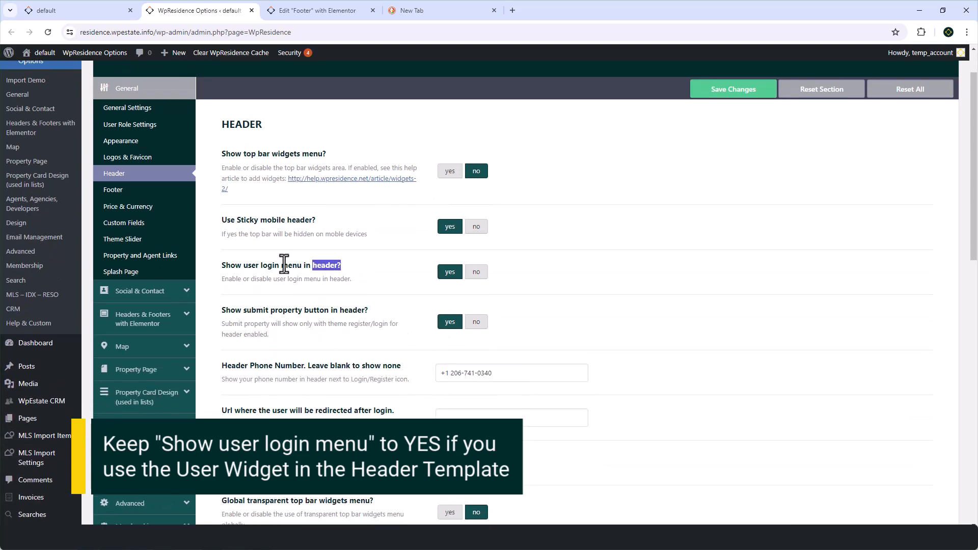
triple_click(280, 264)
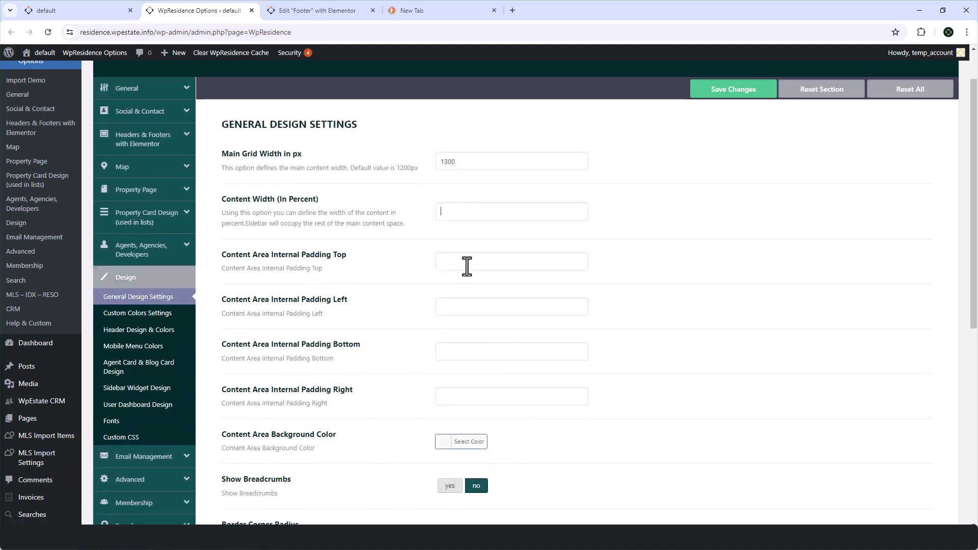
scroll("down", 3)
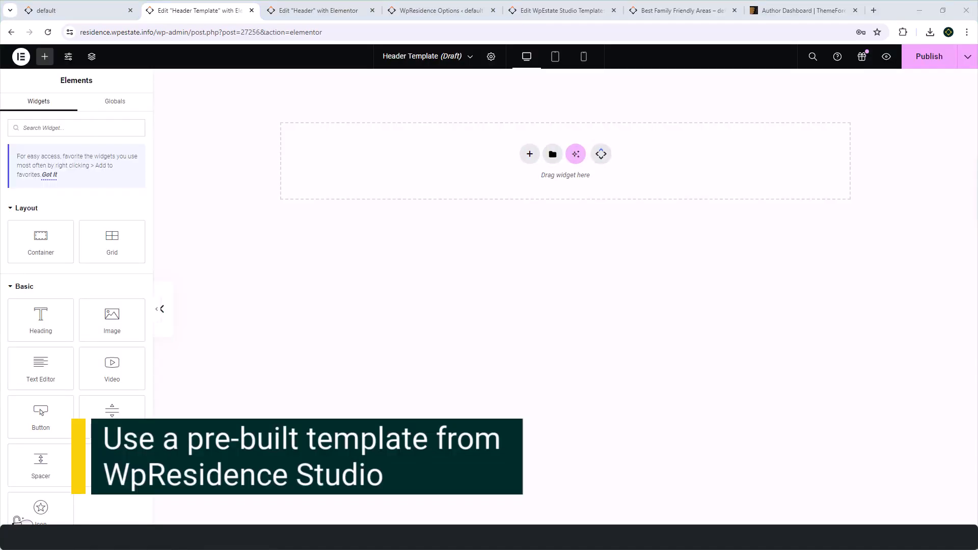
Browse the WpResidence Templates library's Custom Blocks filtered to Header, then Footer designs
left_click(574, 154)
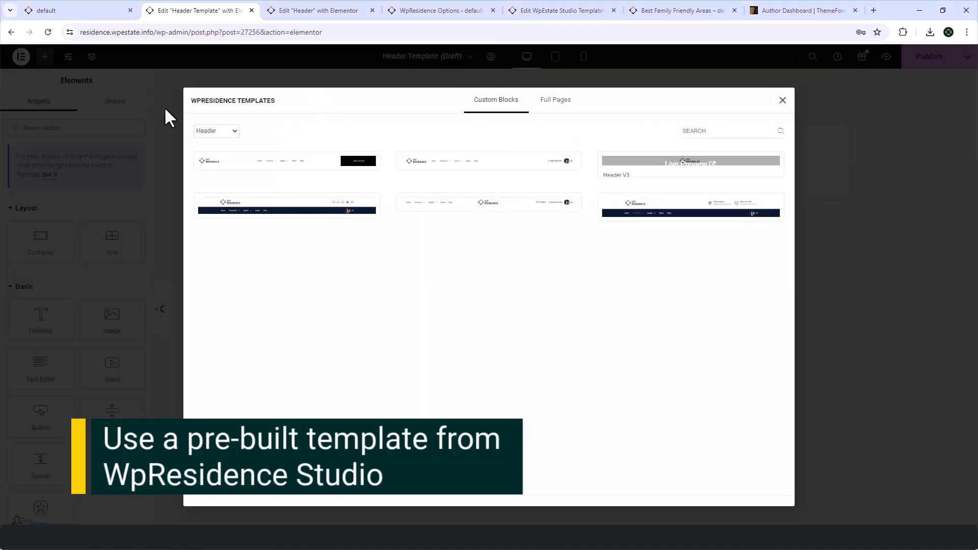
left_click(216, 130)
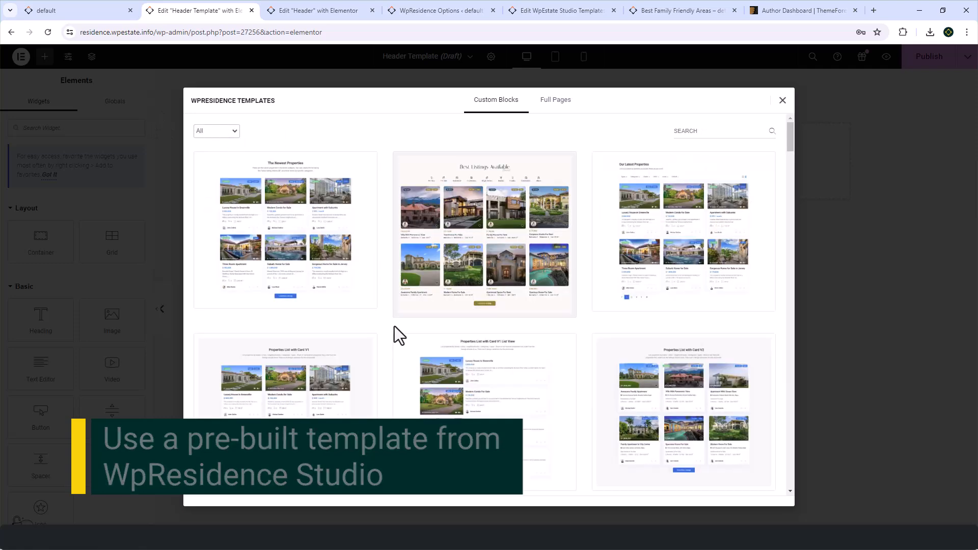
left_click(216, 132)
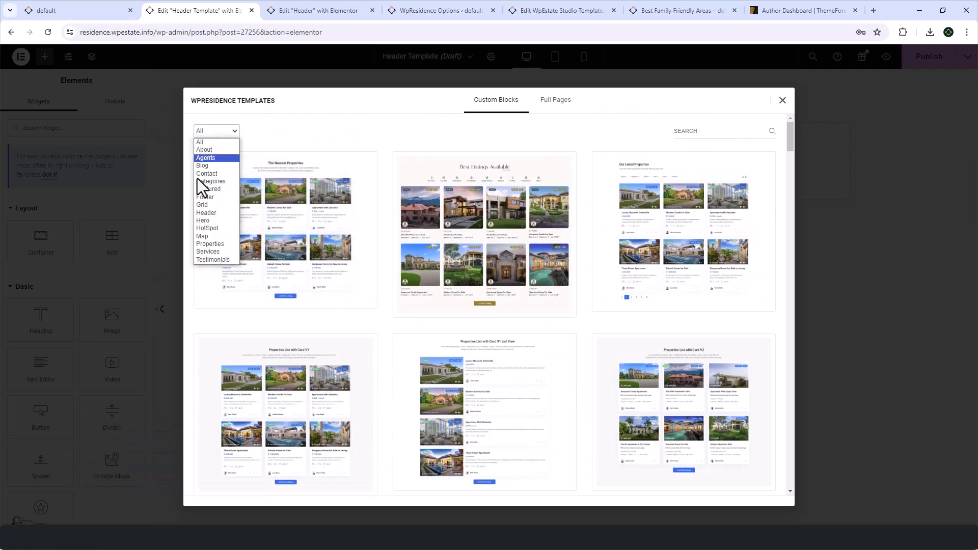
left_click(206, 213)
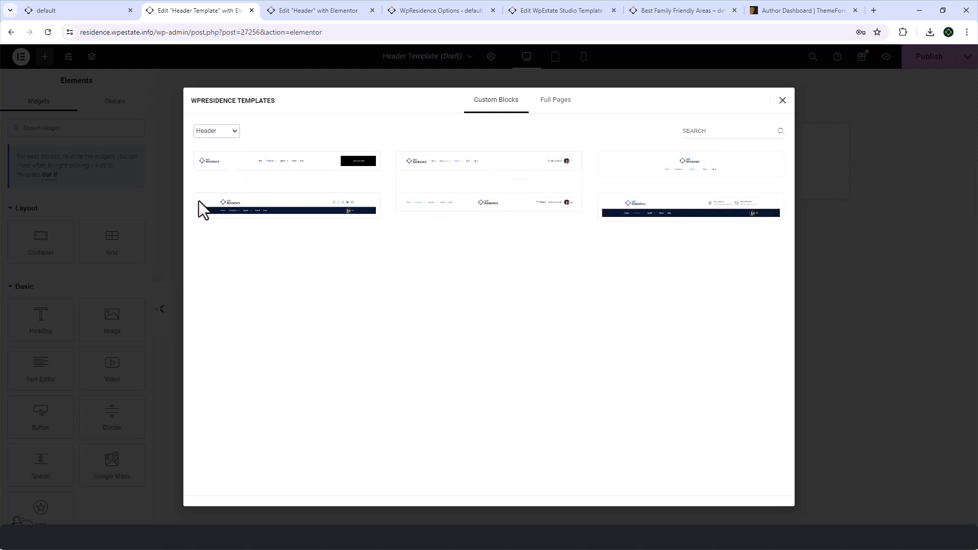
left_click(216, 130)
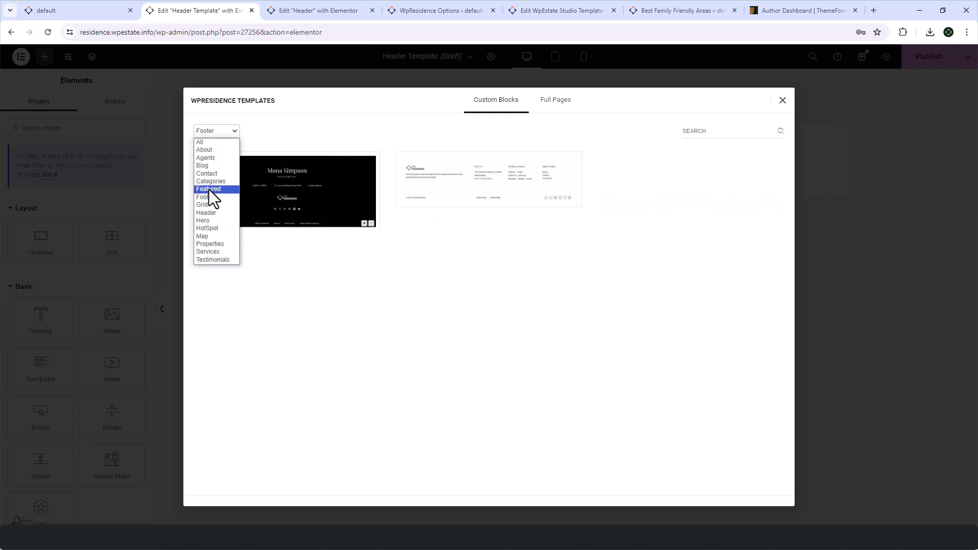
left_click(206, 212)
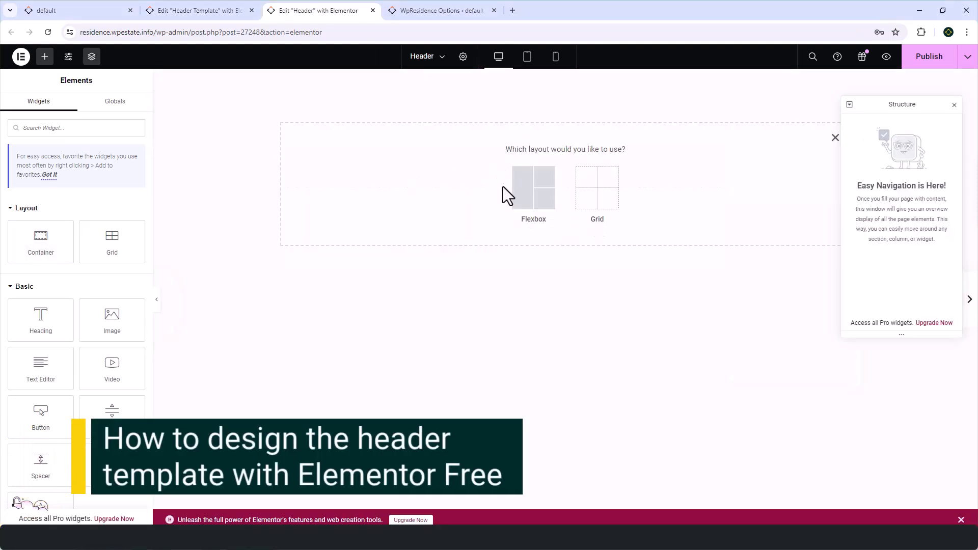
left_click(533, 190)
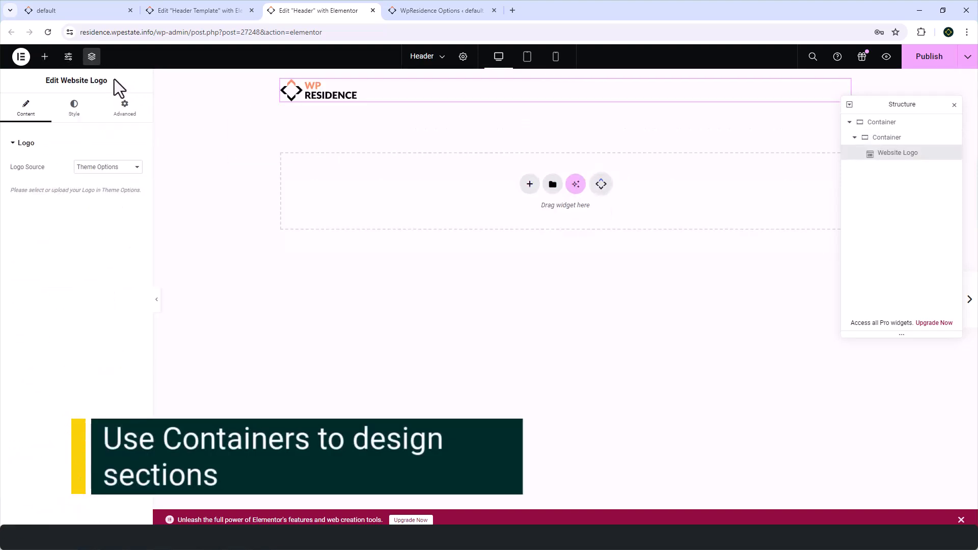
left_click(44, 56)
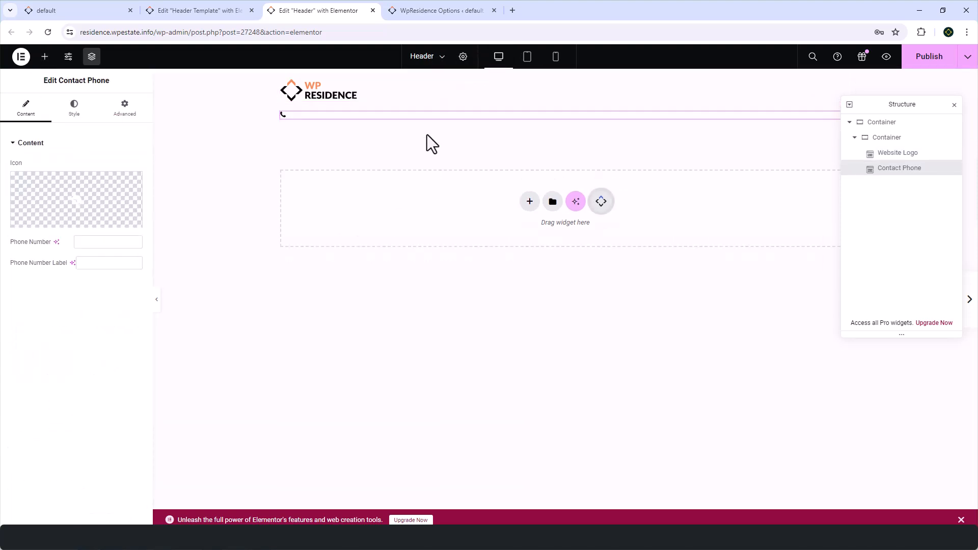
type("80012")
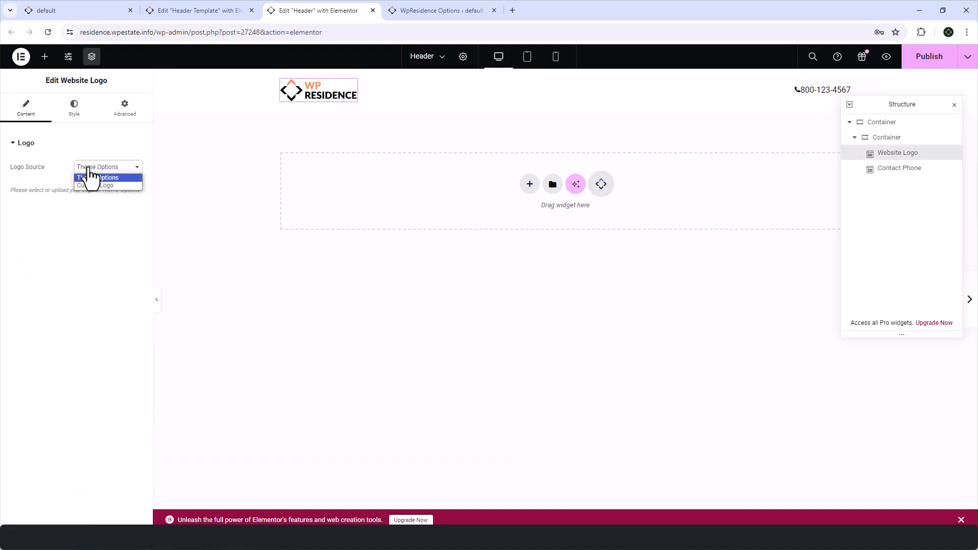
left_click(100, 177)
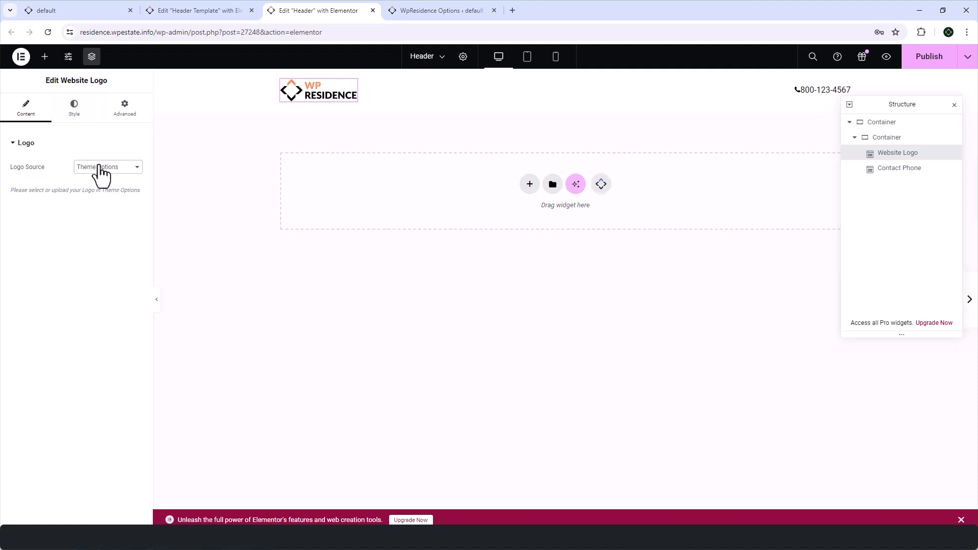
left_click(106, 166)
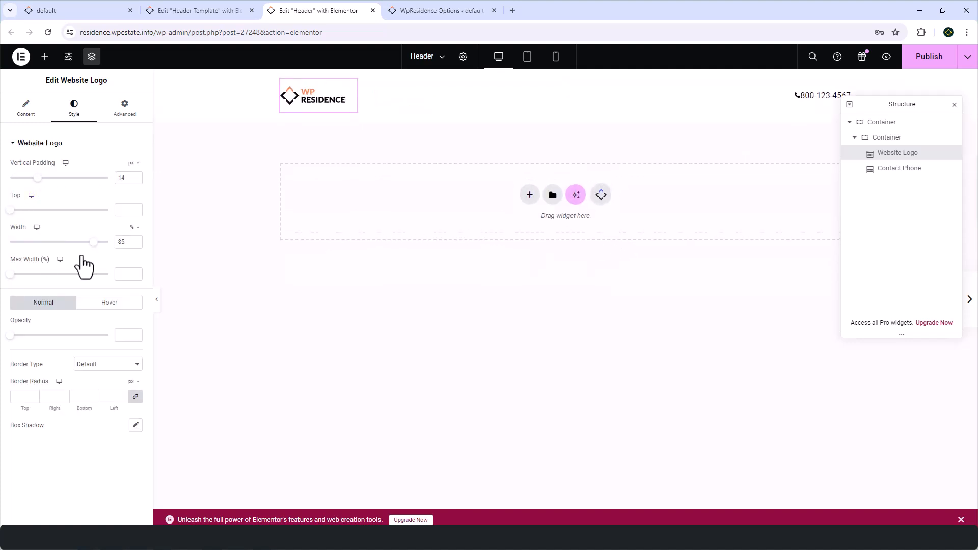
Space the phone number, set the Navigation Menu to Main Menu and add the Login & User Menu widget
left_click(823, 90)
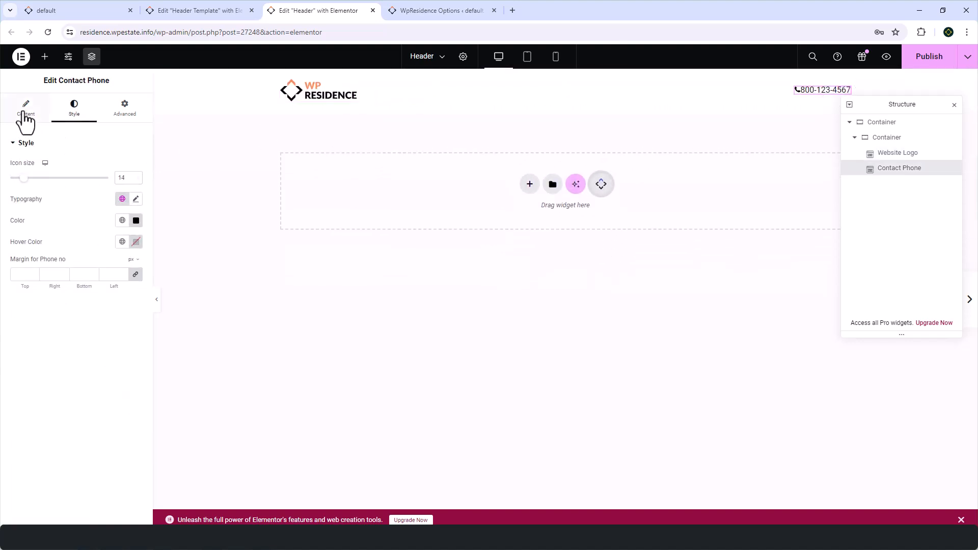
left_click(26, 106)
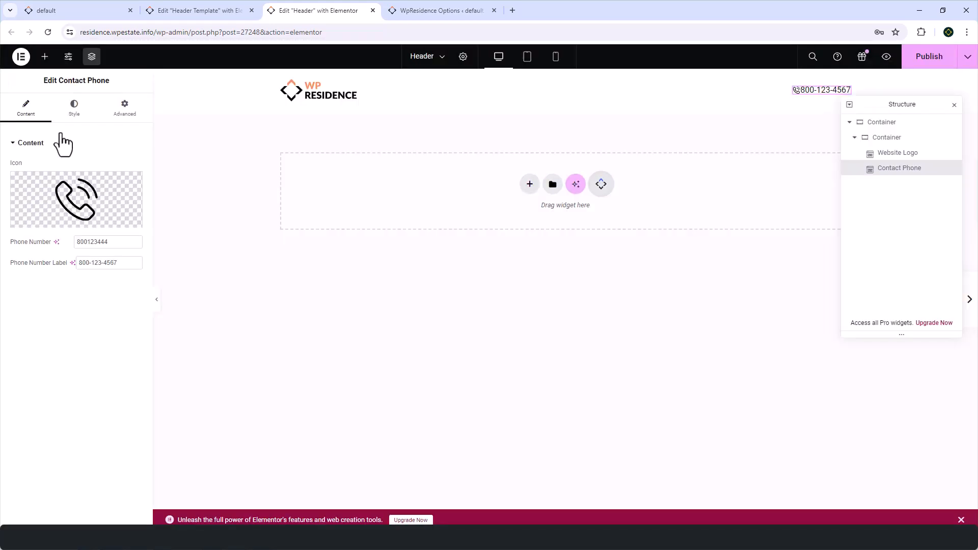
left_click(73, 106)
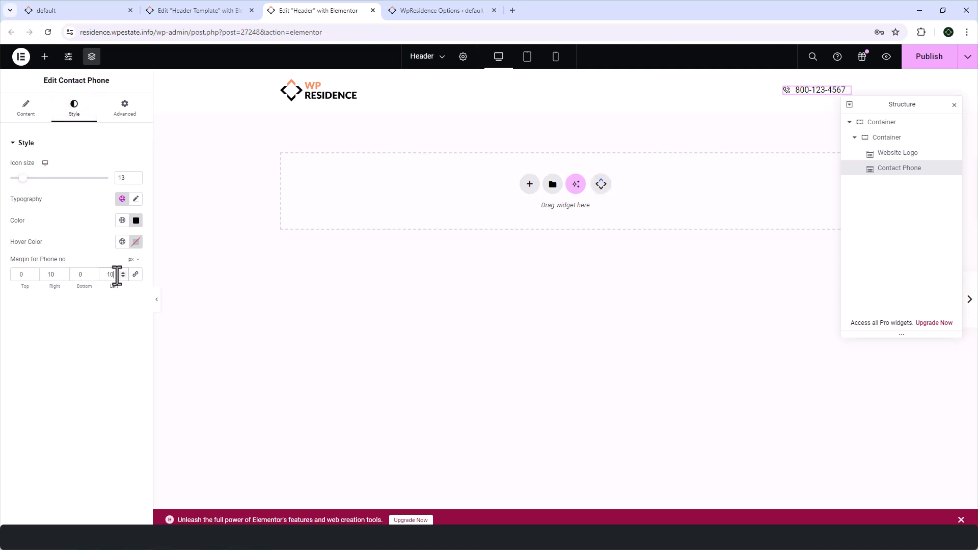
left_click(122, 241)
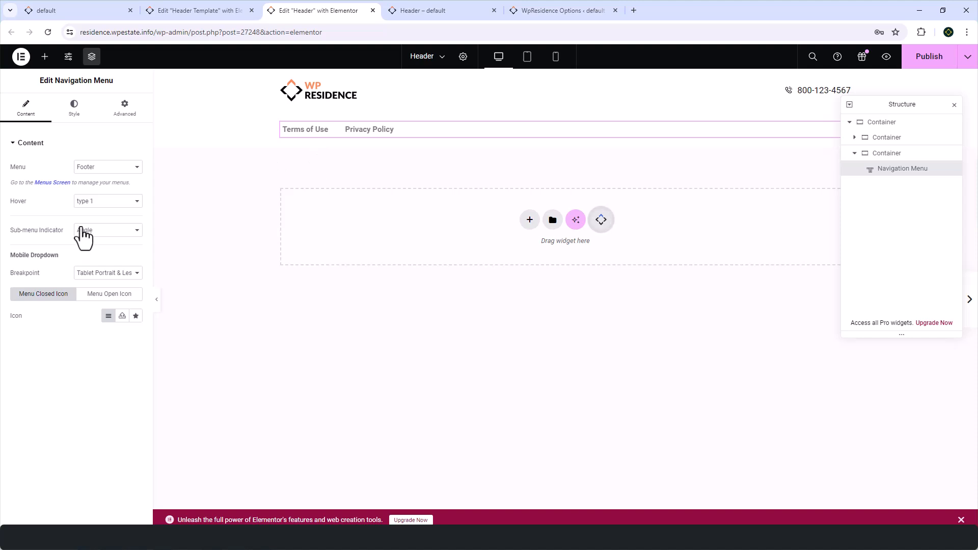
left_click(107, 166)
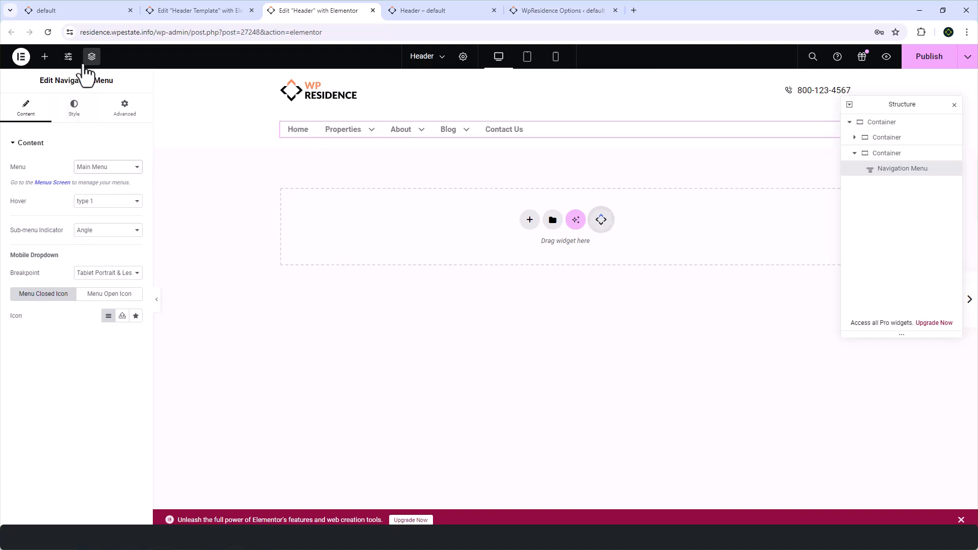
left_click(44, 57)
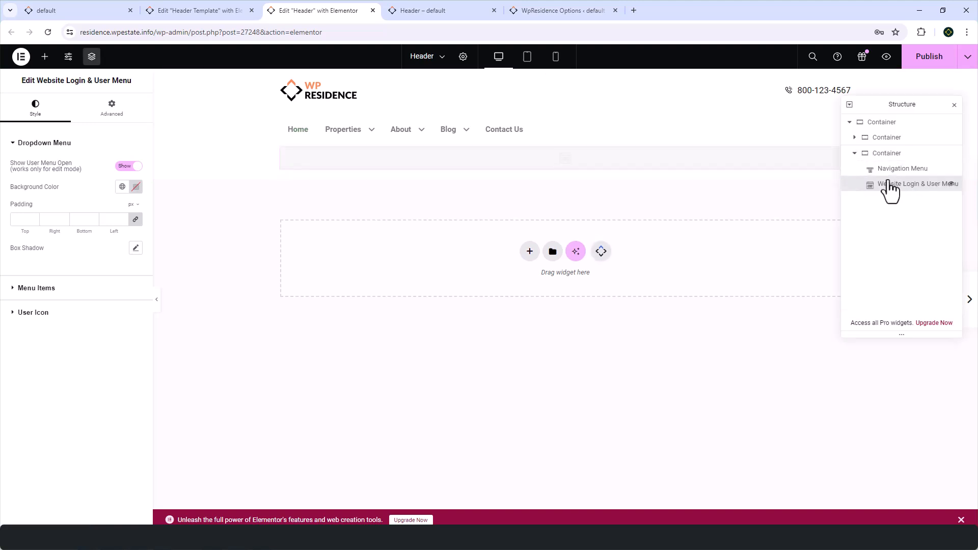
left_click(885, 153)
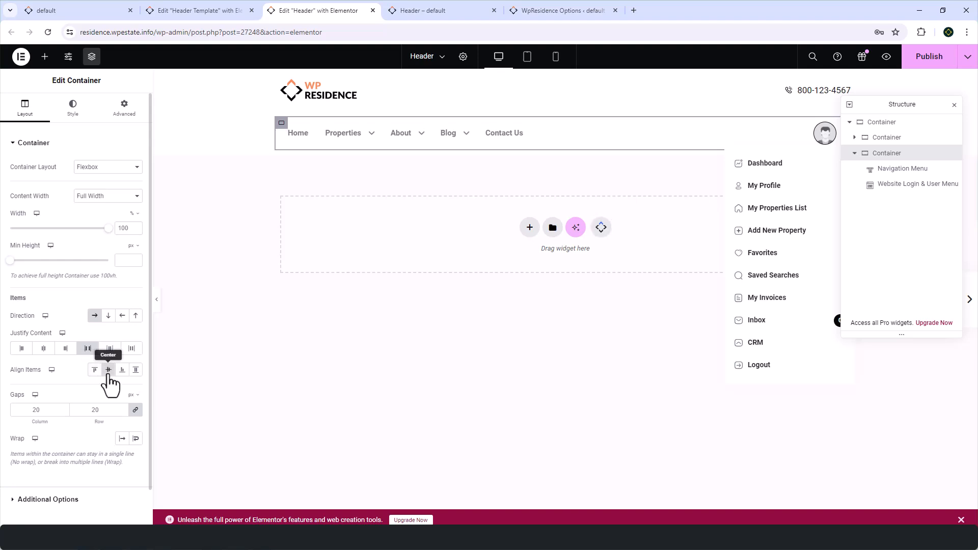
Center the menu row on a black background, make containers Full Width and set the rows' padding
left_click(72, 104)
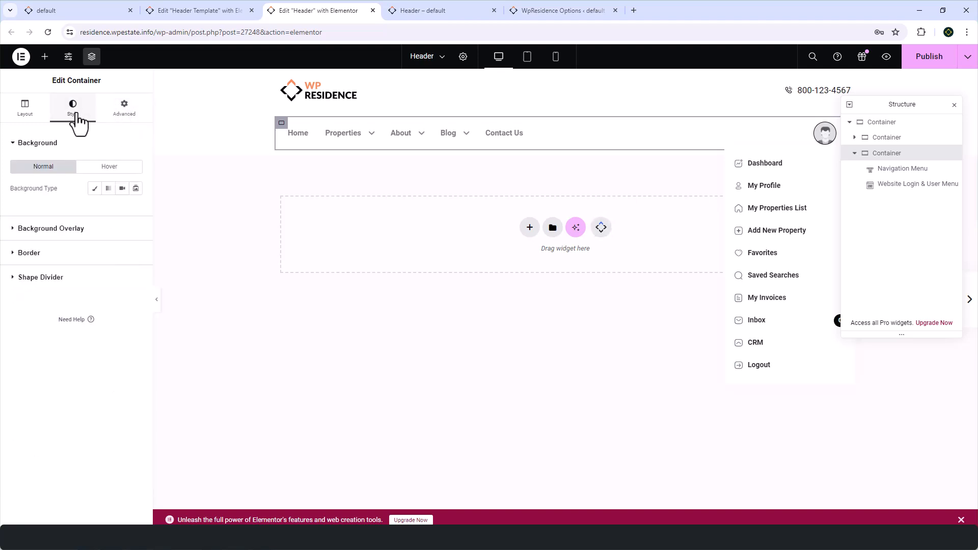
left_click(135, 209)
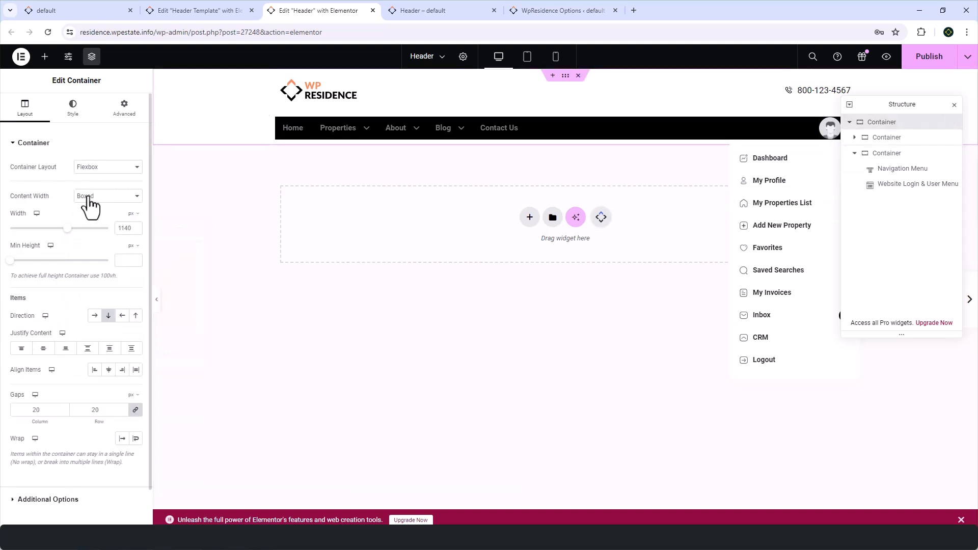
left_click(107, 196)
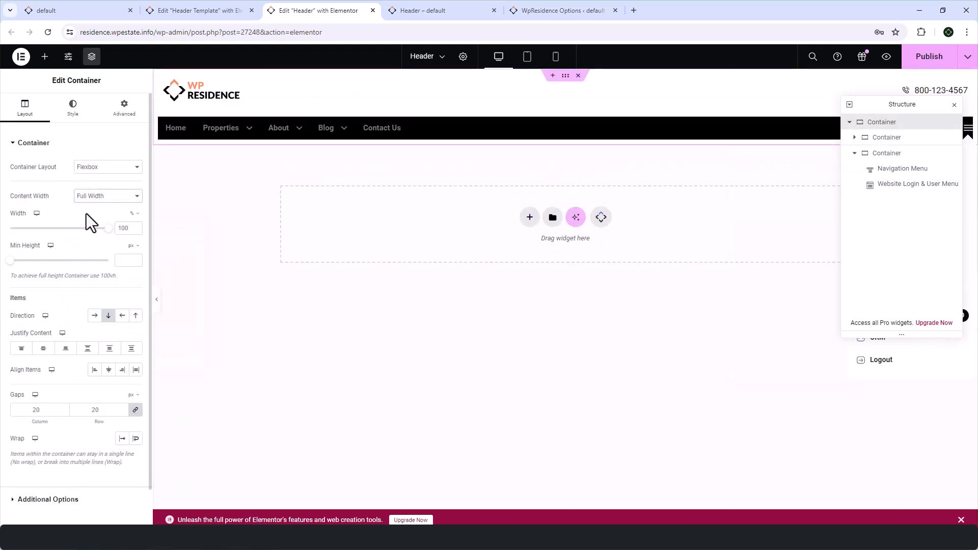
left_click(123, 104)
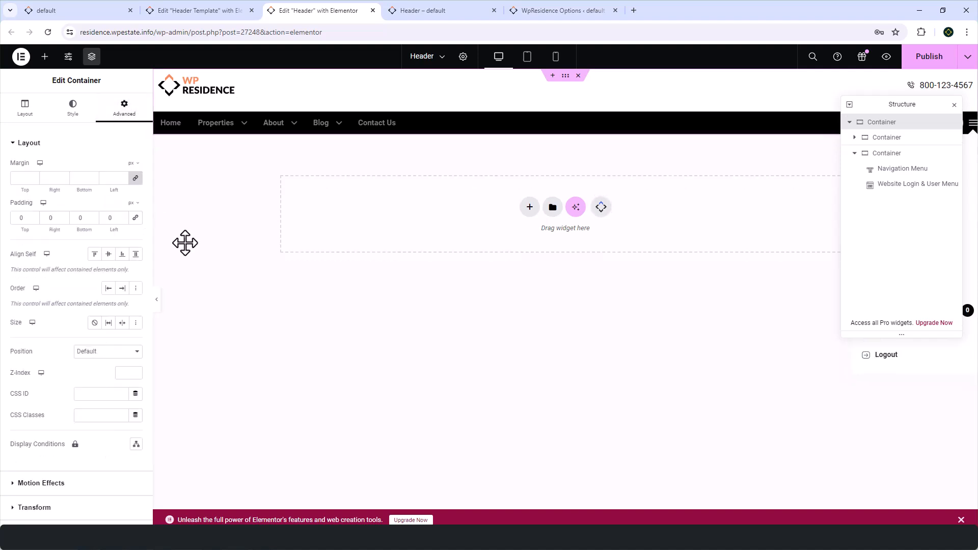
mouse_move(24, 107)
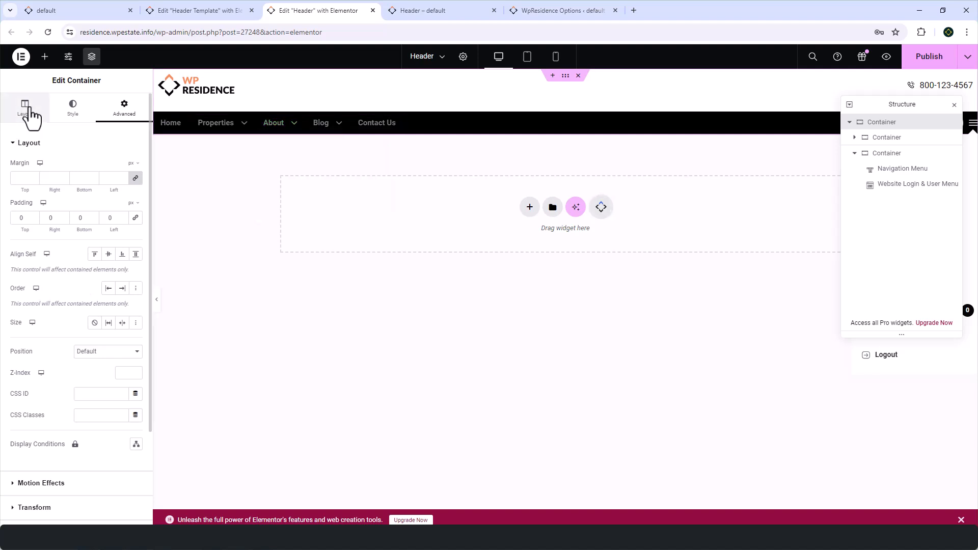
left_click(25, 106)
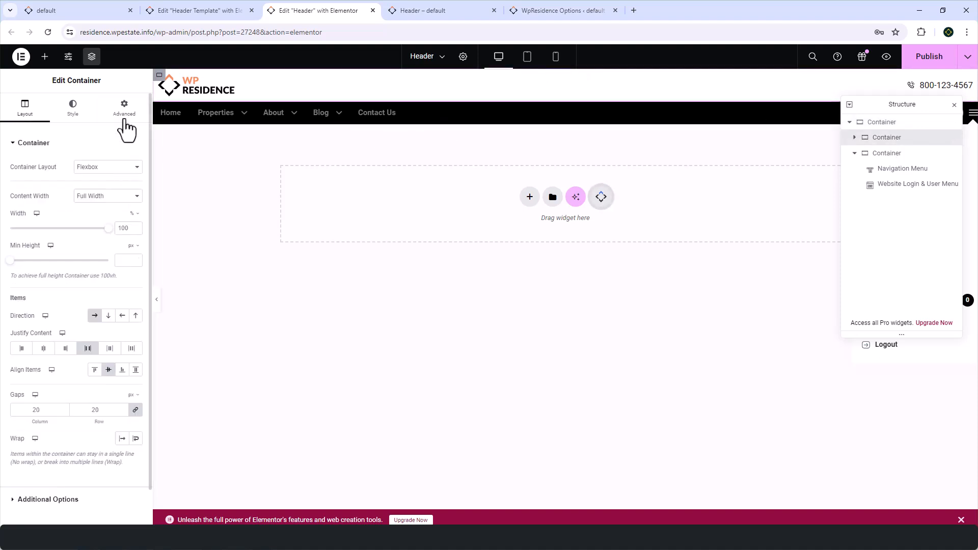
left_click(125, 106)
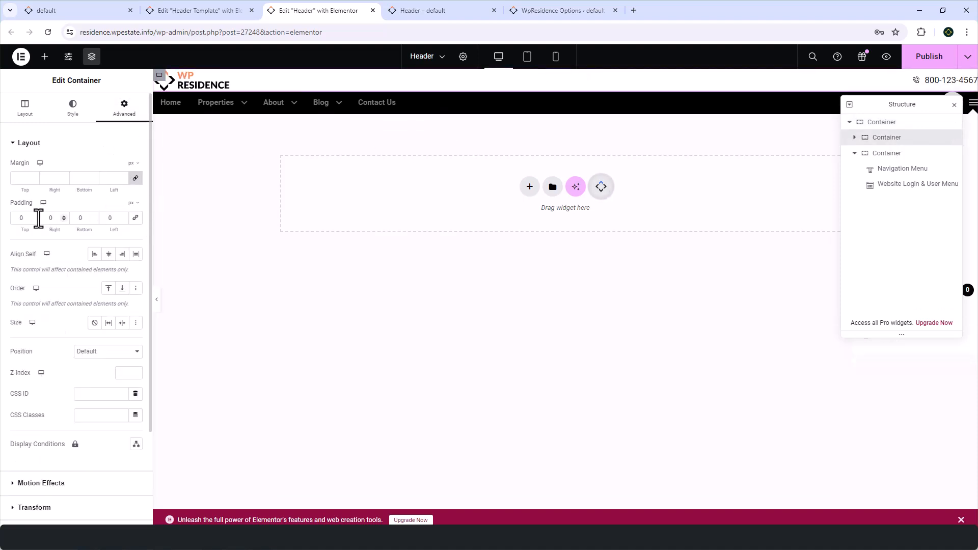
left_click(51, 218)
type("45")
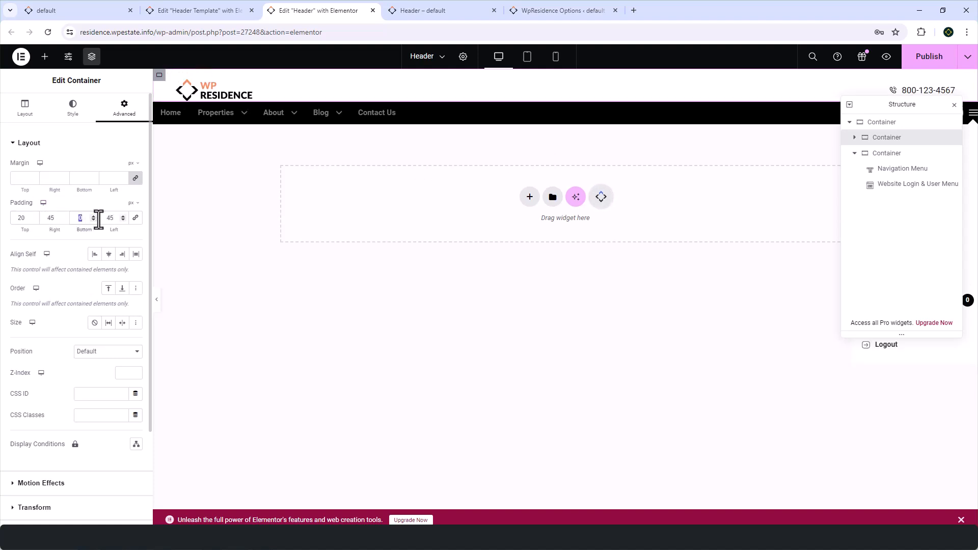
type("0")
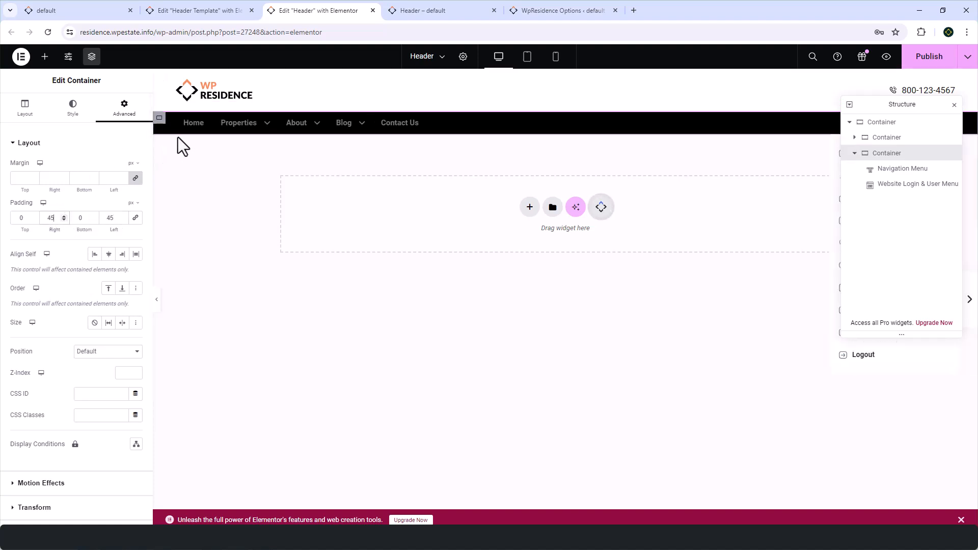
Give the navigation menu a hover effect and colour, and set the Menu Dropdown text colour
left_click(926, 90)
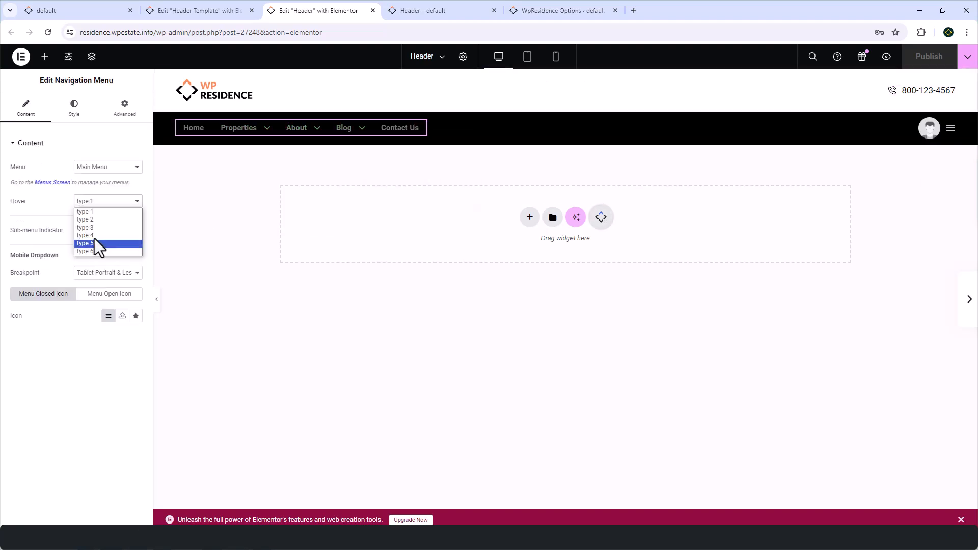
left_click(441, 10)
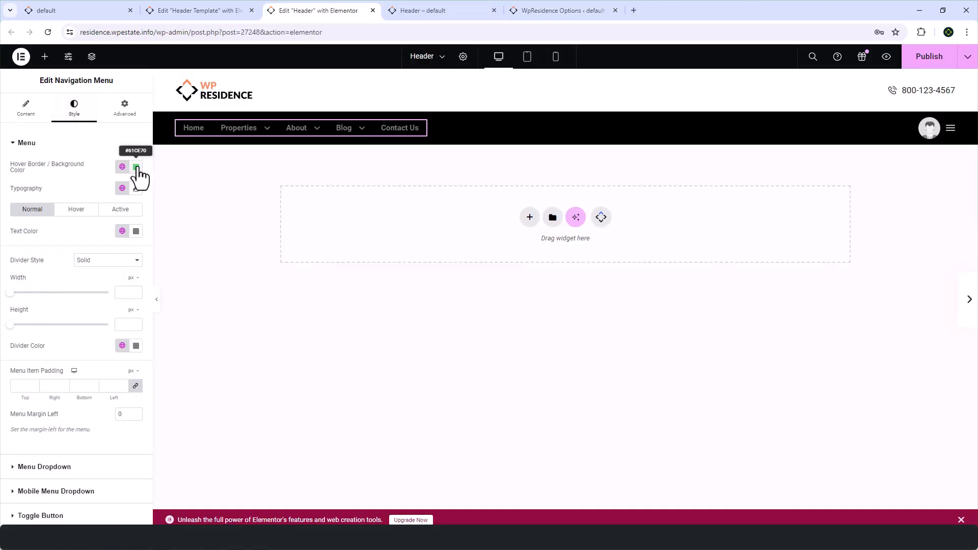
left_click(136, 231)
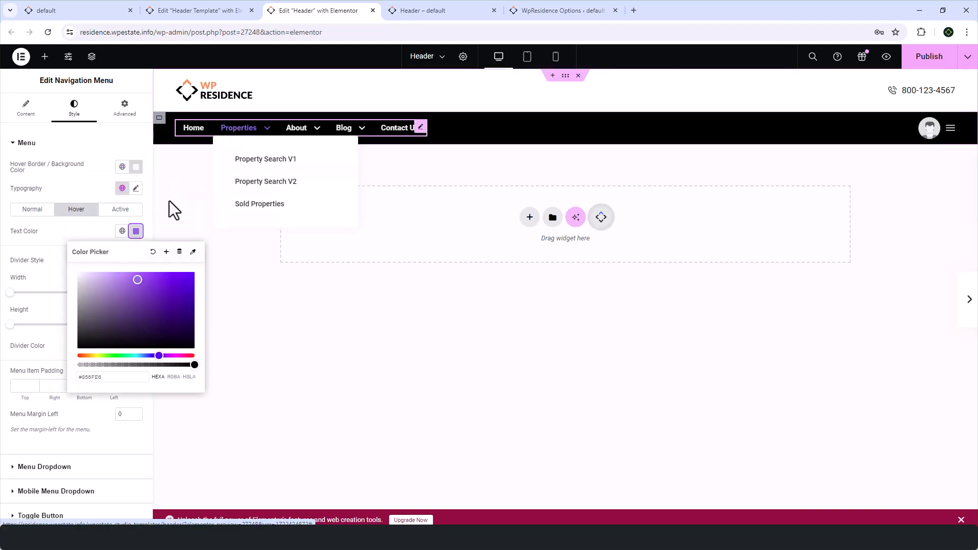
left_click(120, 208)
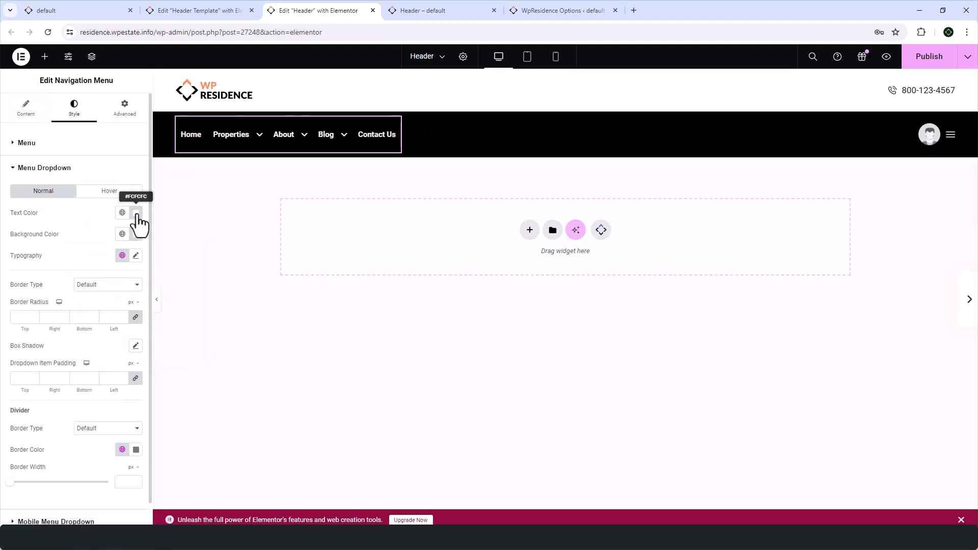
left_click(136, 213)
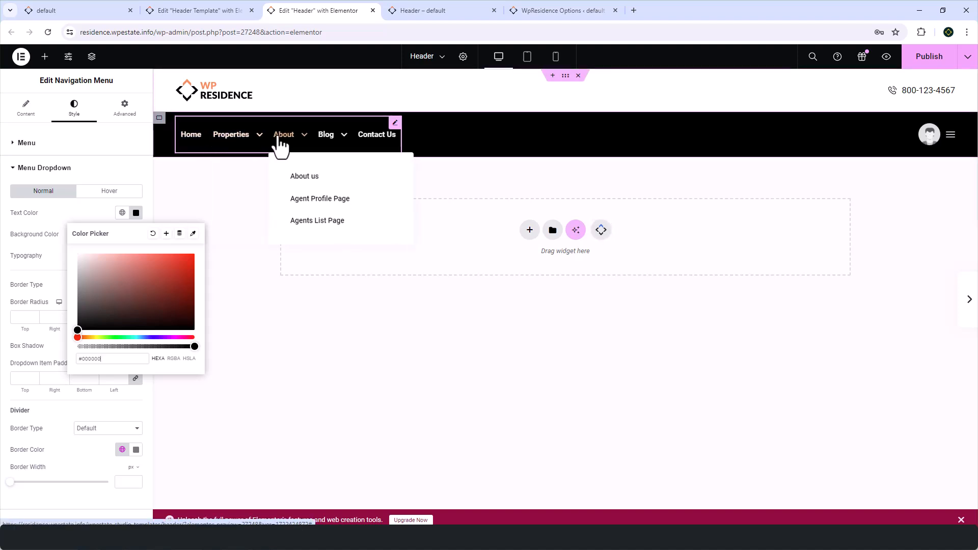
left_click(554, 57)
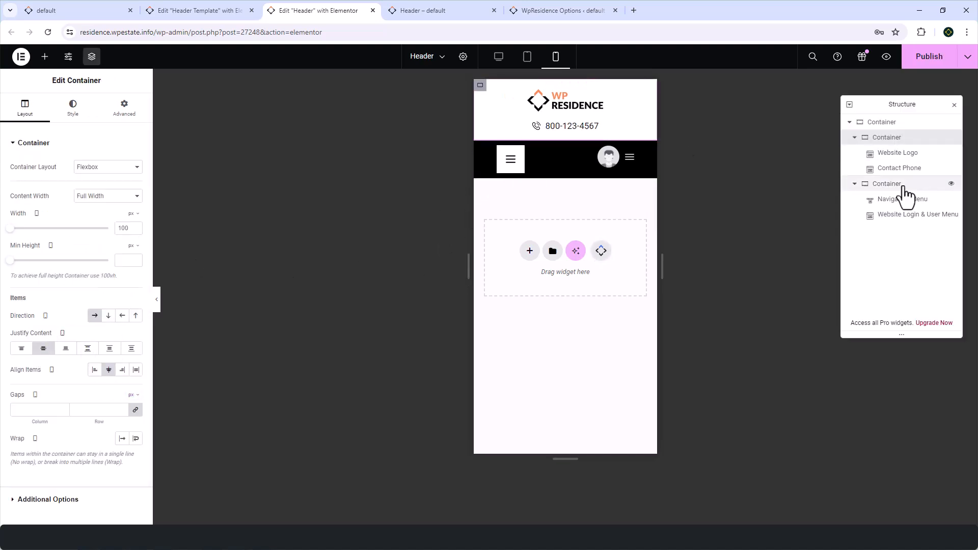
Give the mobile menu-row container 10px padding all round and return to WpResidence Options
left_click(124, 105)
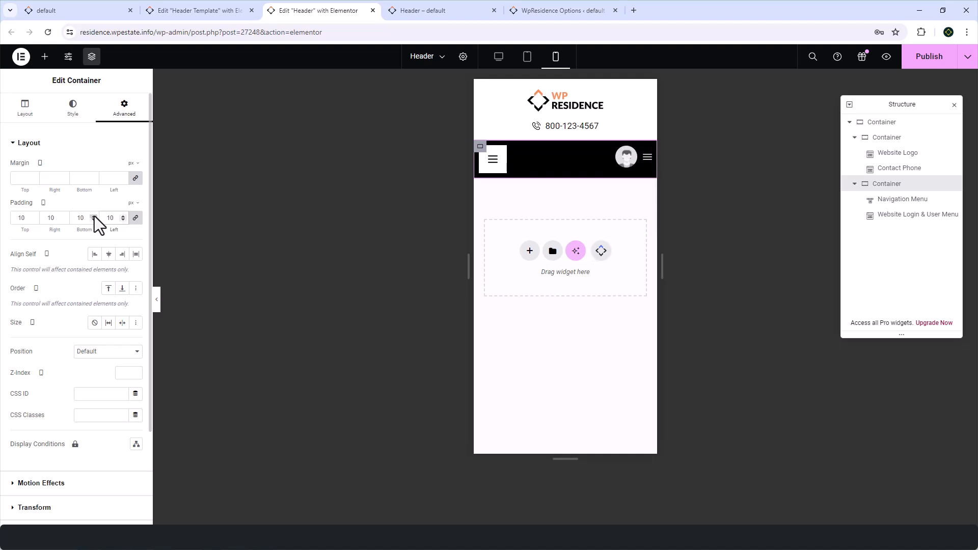
left_click(441, 10)
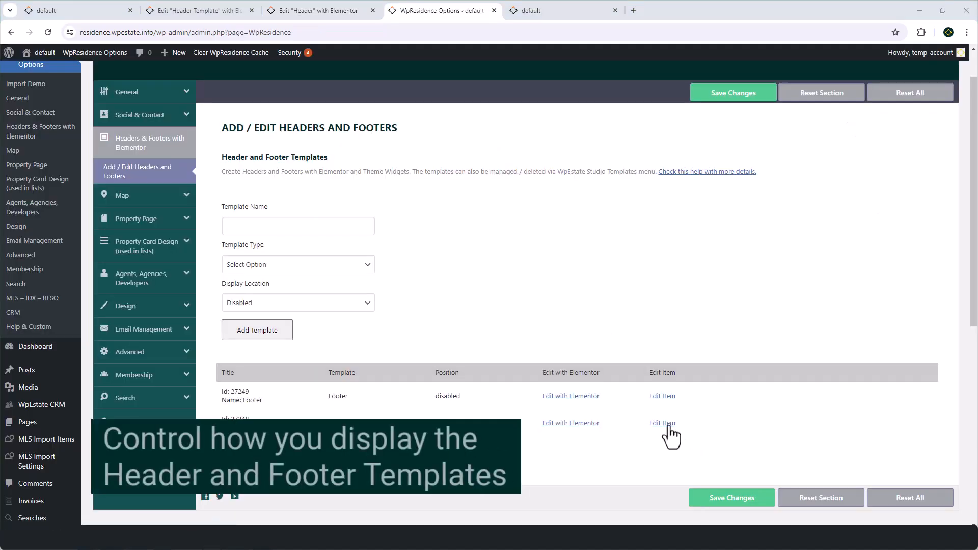
Set the Header template's Display Location to All Posts and update it
left_click(662, 424)
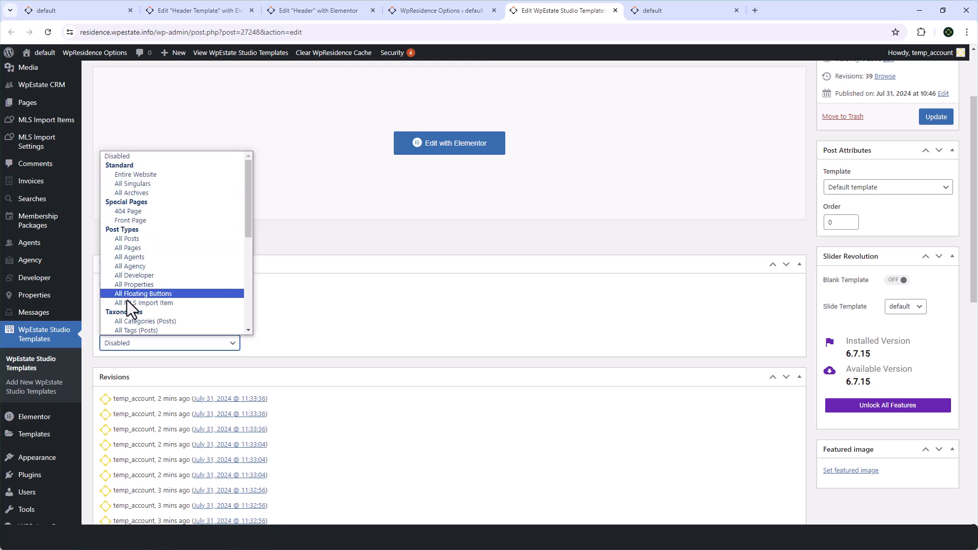
mouse_move(126, 238)
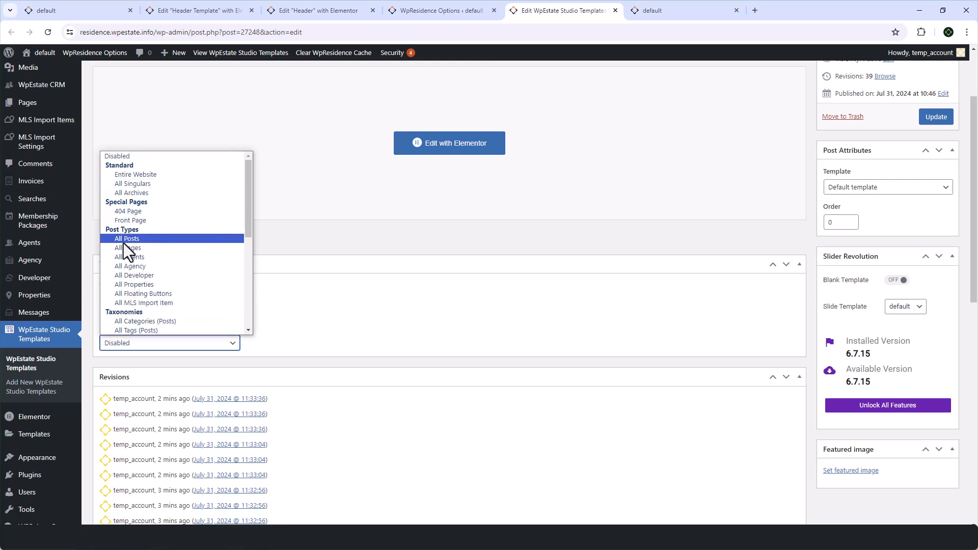
left_click(126, 238)
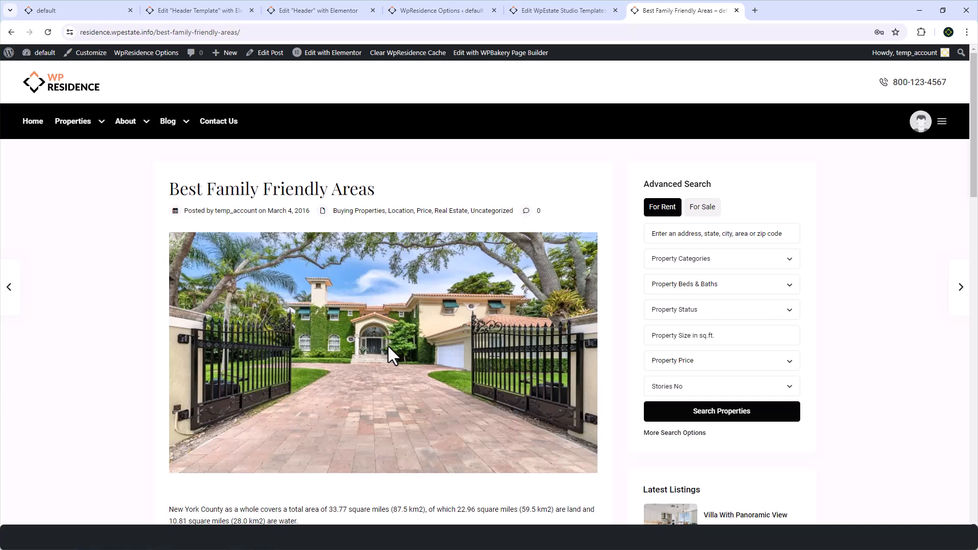
mouse_move(391, 356)
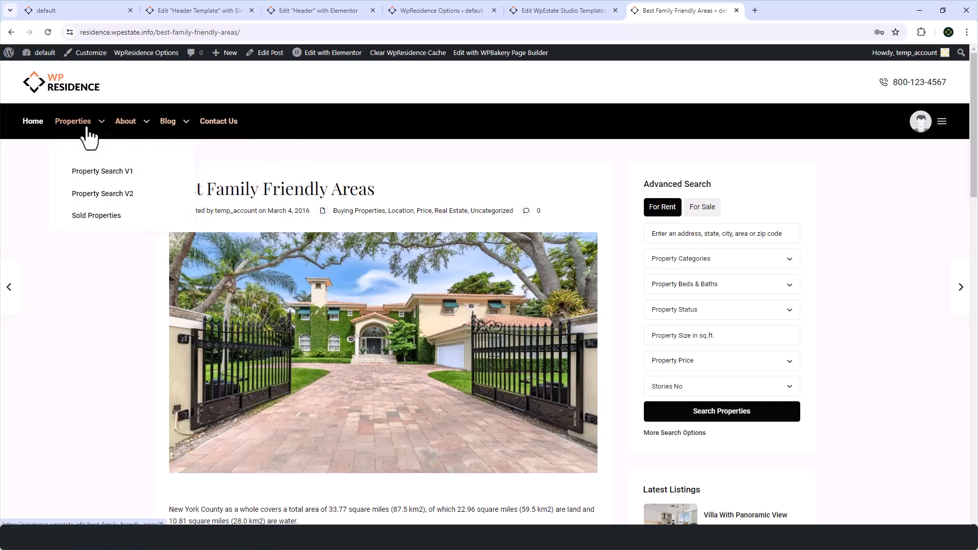
mouse_move(167, 121)
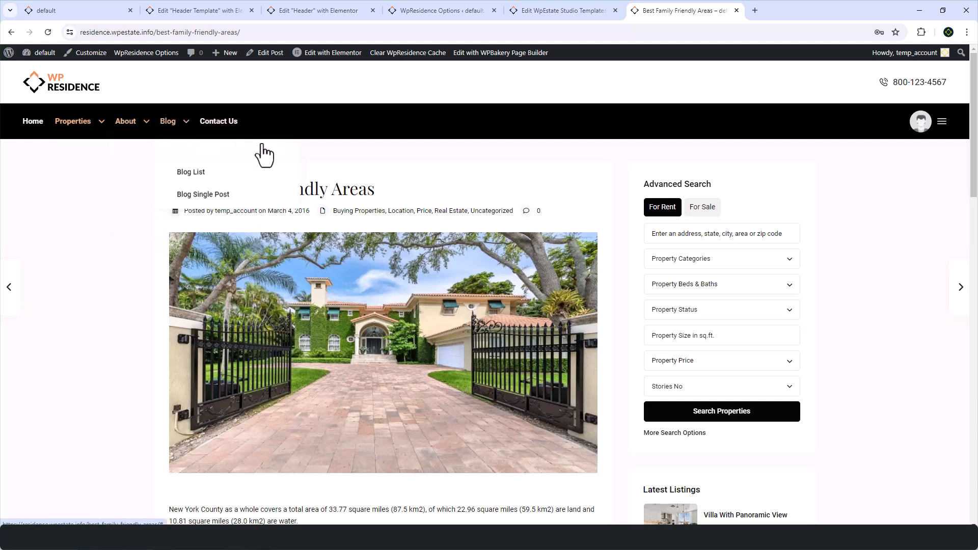
After testing the blog post's header dropdowns, return to the Headers & Footers templates list
left_click(919, 121)
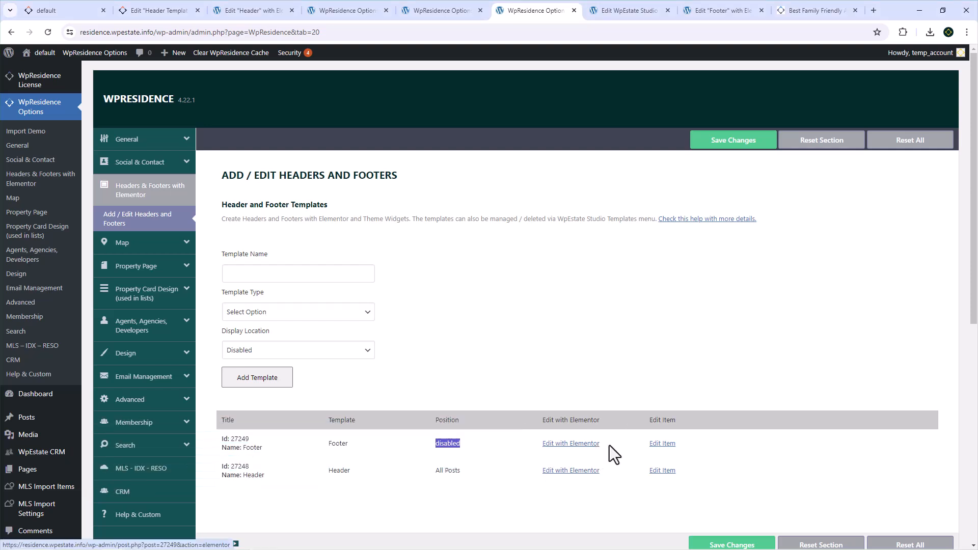
Insert the pre-built Footer V2 block from the WpResidence library into the Footer template
left_click(662, 443)
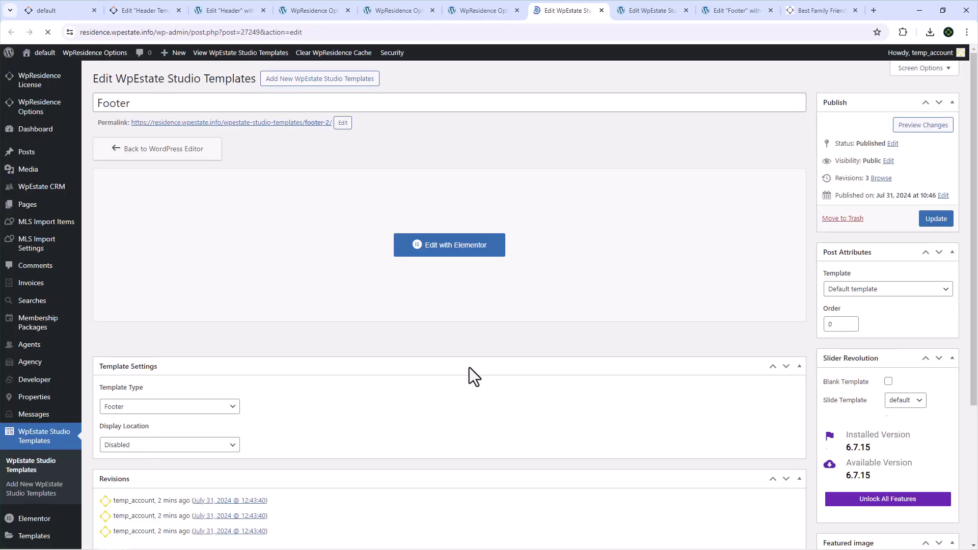
left_click(448, 245)
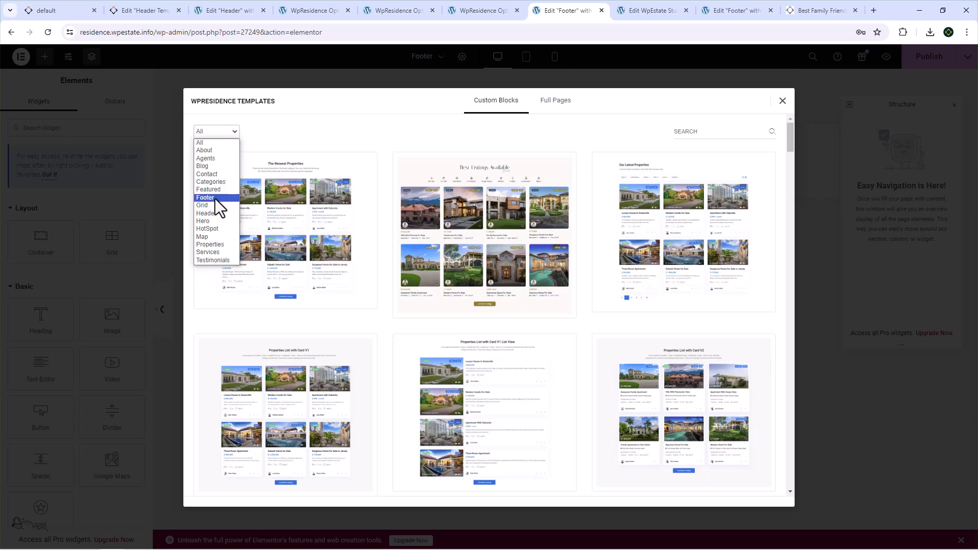
left_click(205, 197)
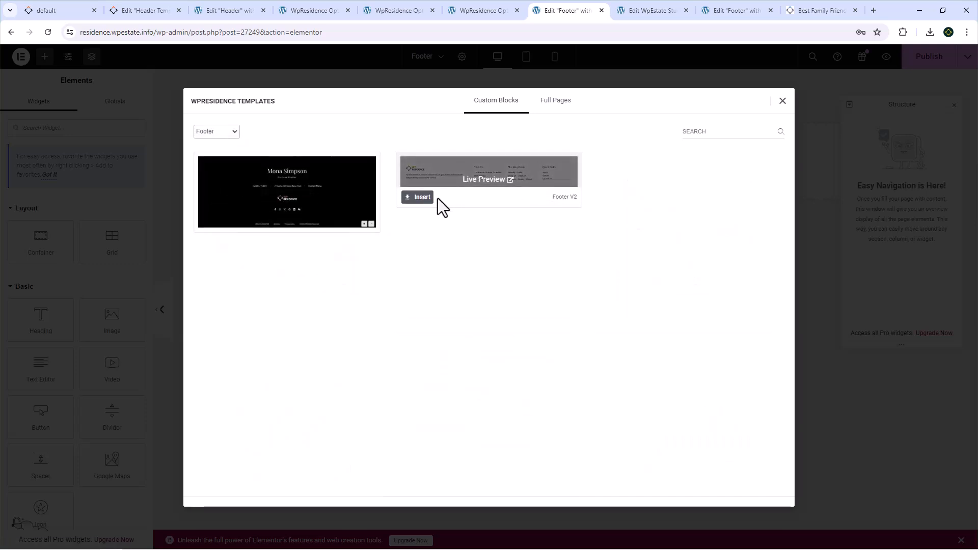
left_click(417, 197)
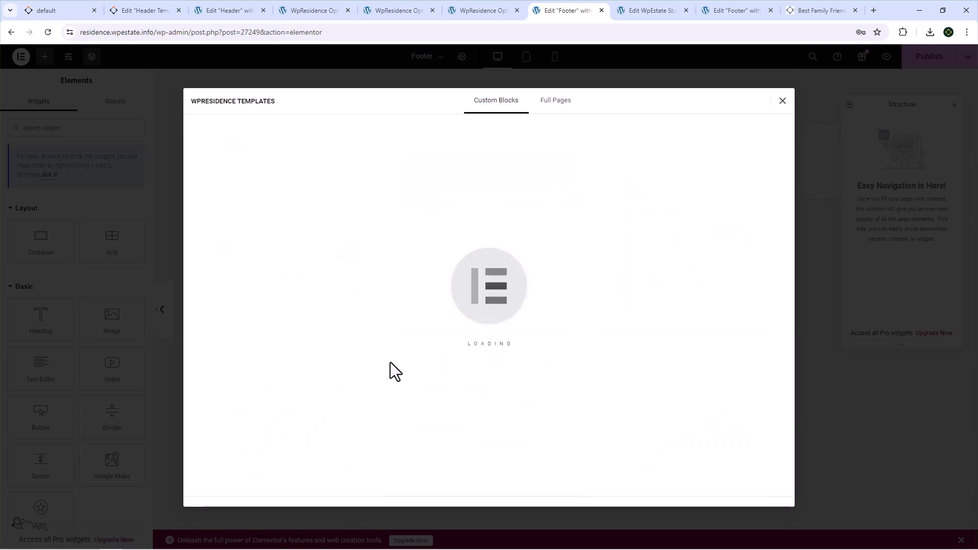
left_click(783, 101)
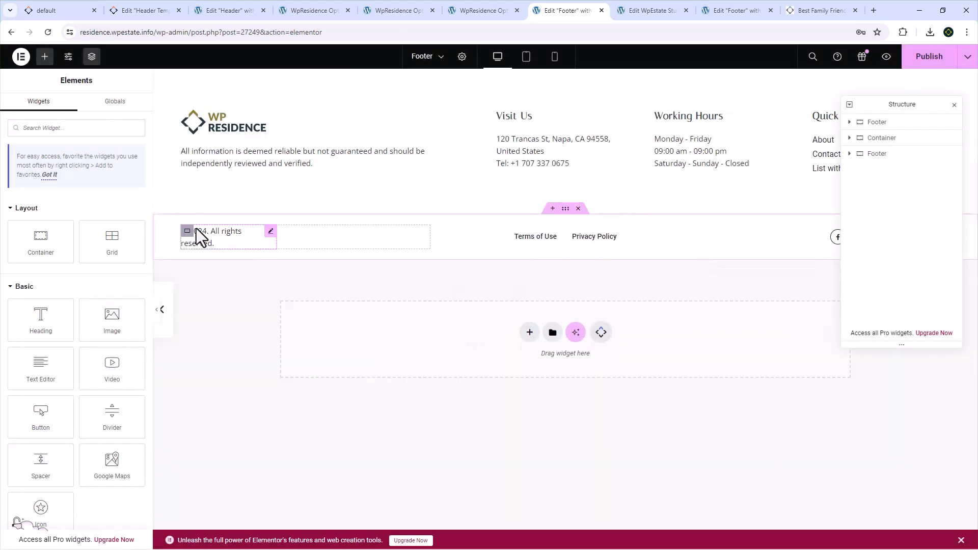
Inspect the Terms of Use and Privacy Policy link items and the Visit Us address text, then return to WpResidence Options
left_click(535, 235)
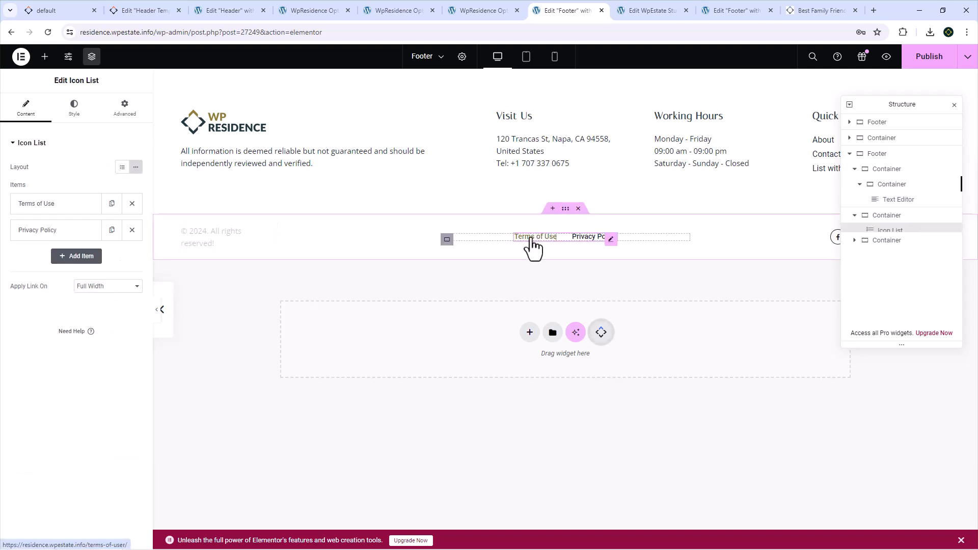
left_click(36, 204)
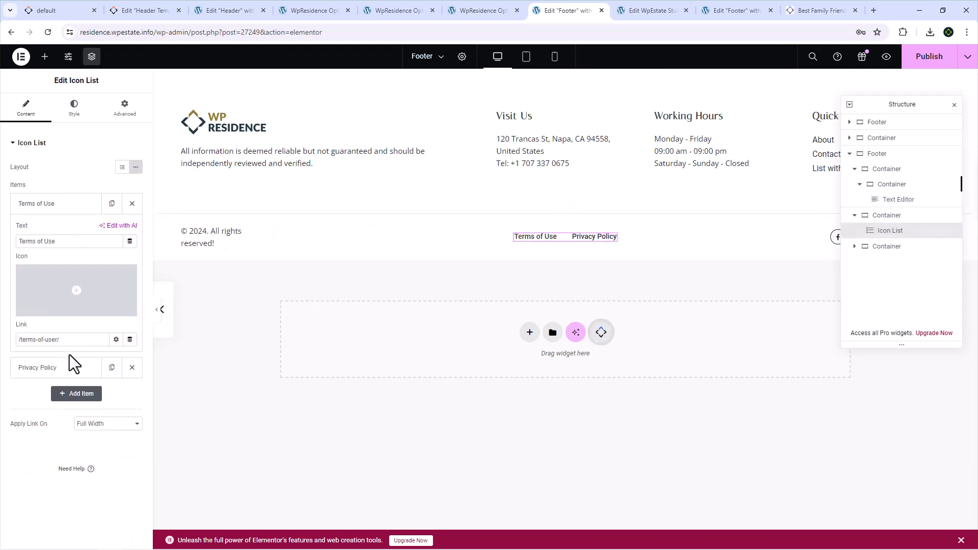
left_click(37, 368)
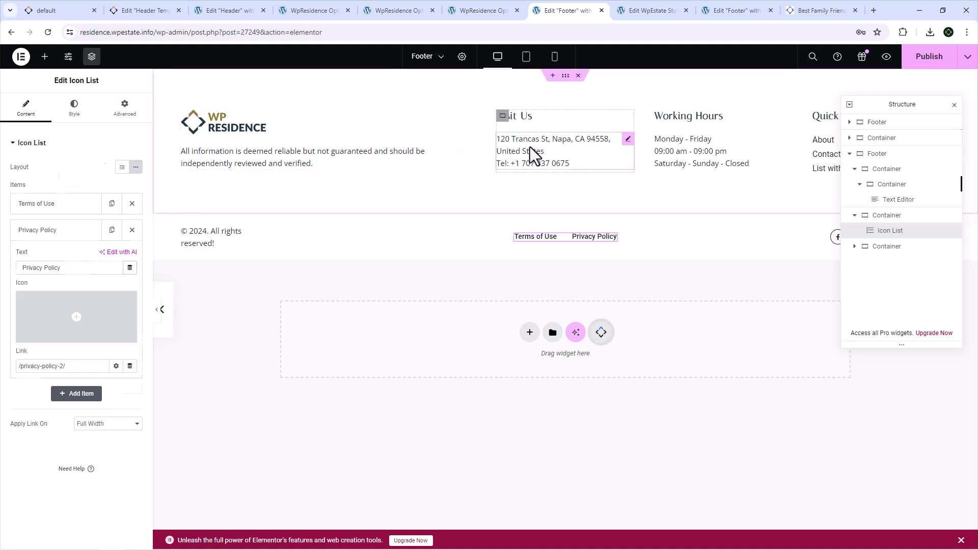
left_click(552, 150)
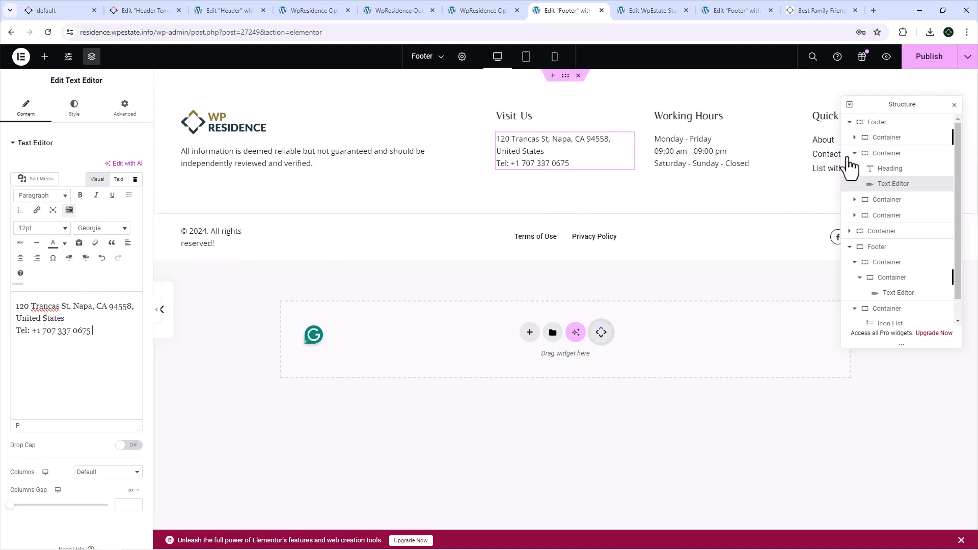
left_click(929, 56)
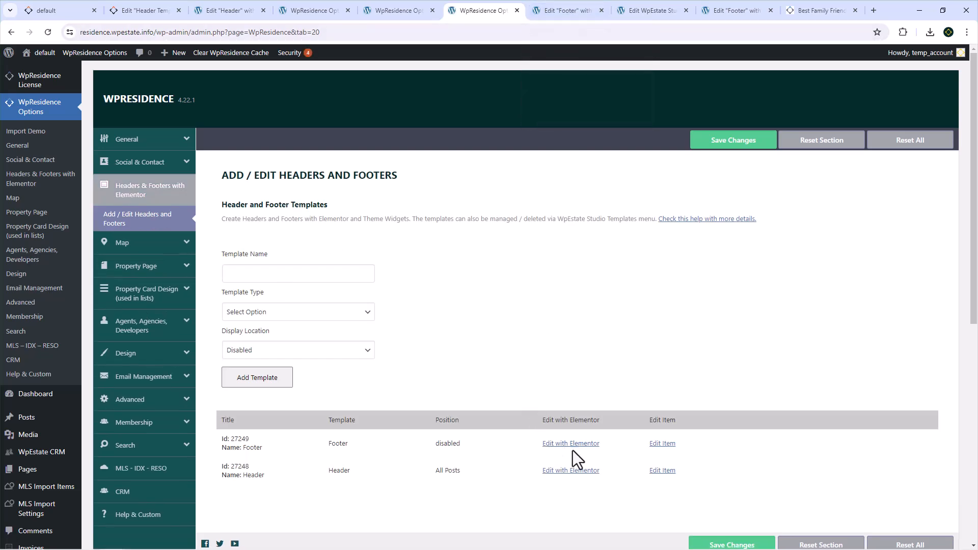
Set the Footer template's Display Location to All Posts, update it, and view the blog post
left_click(662, 443)
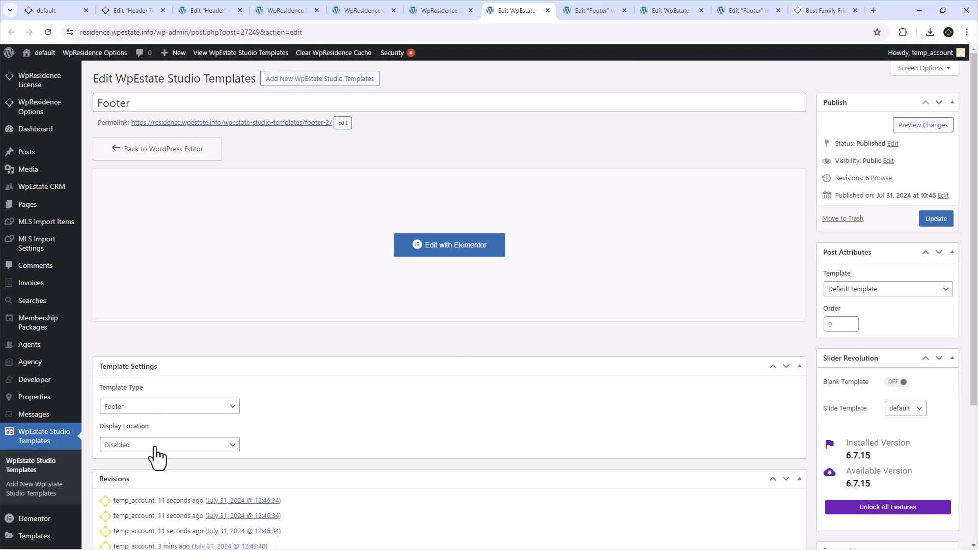
left_click(169, 444)
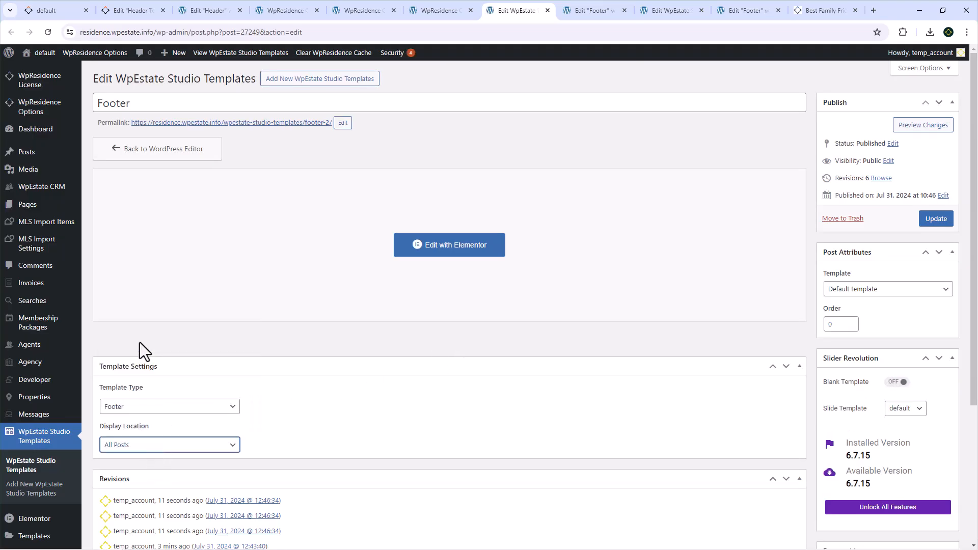
left_click(935, 218)
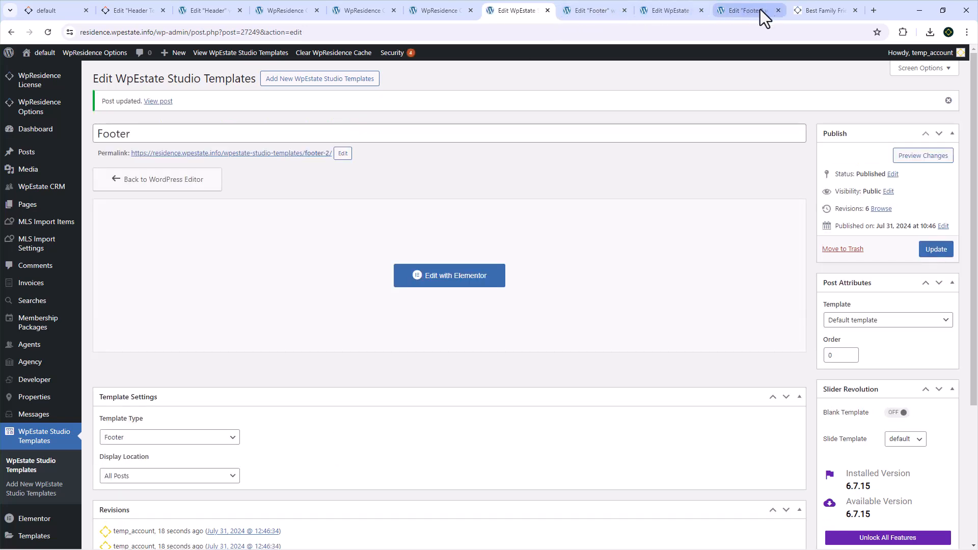
left_click(823, 10)
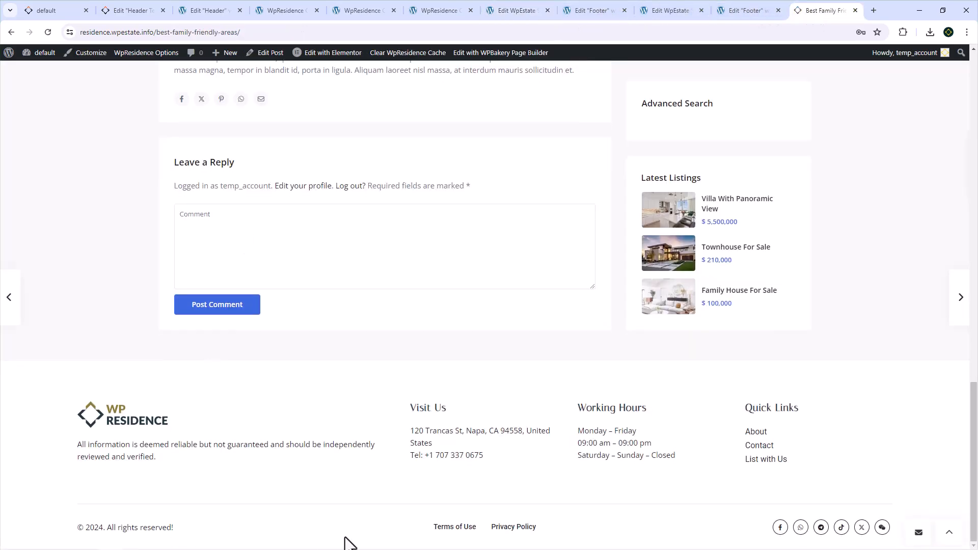
mouse_move(677, 419)
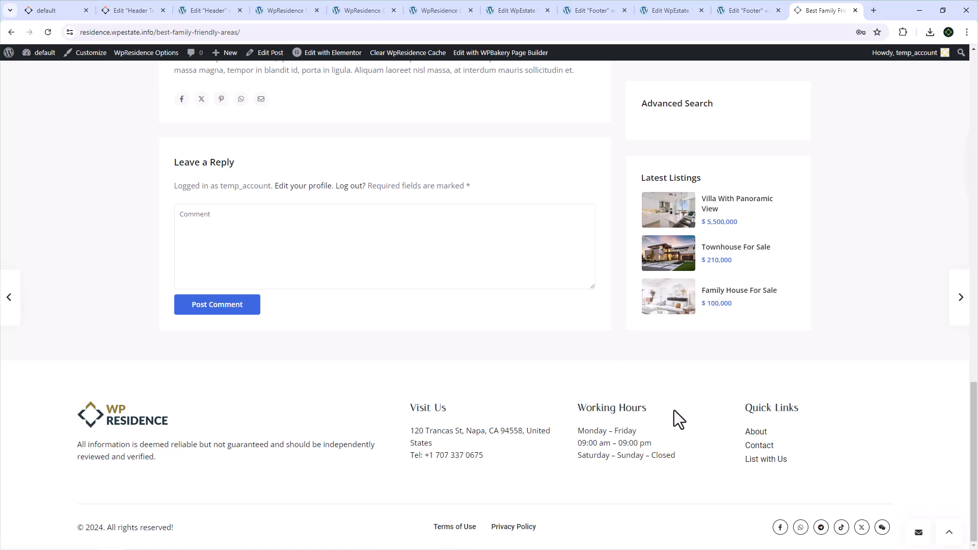
mouse_move(659, 443)
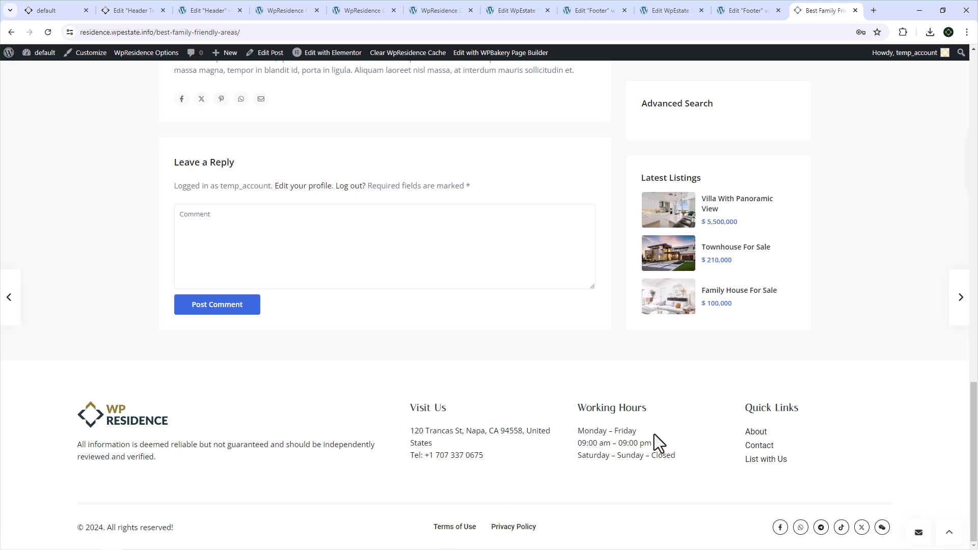
mouse_move(604, 435)
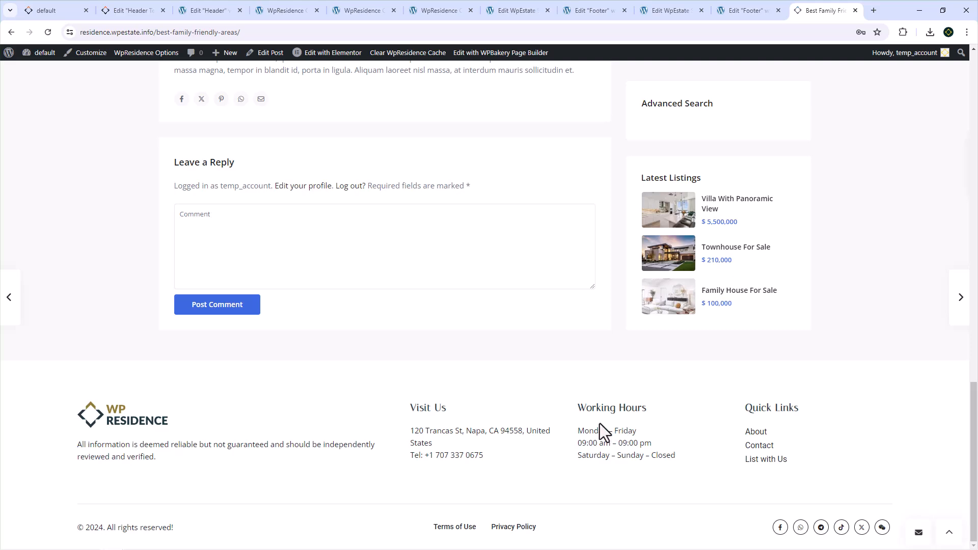